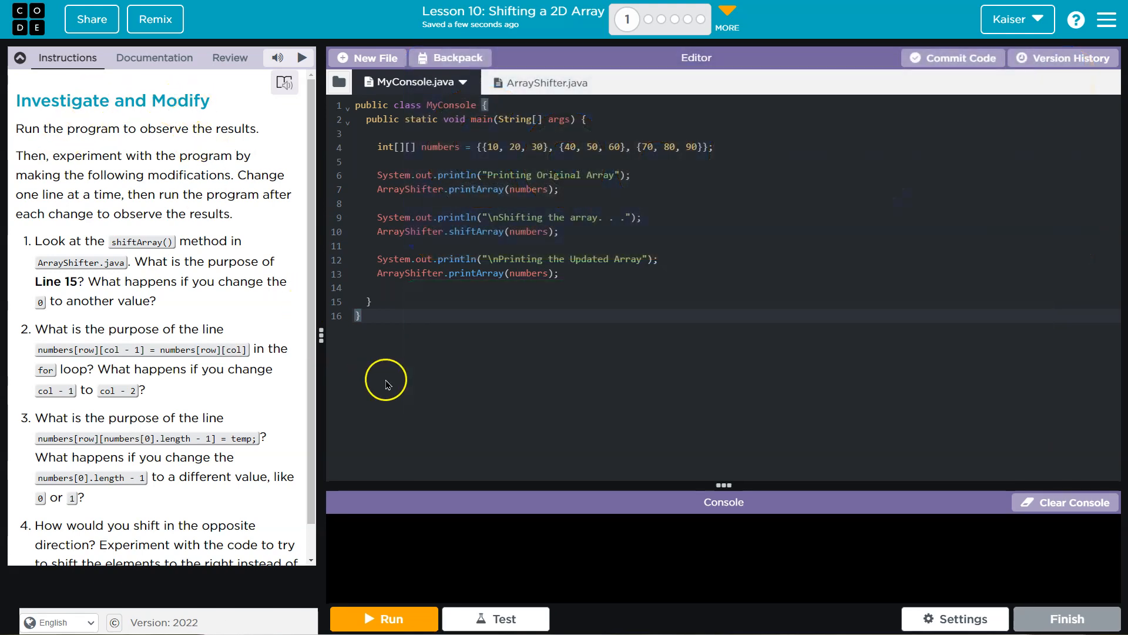
- Run MyConsole.java to print the original array and its left-shifted version
click(383, 619)
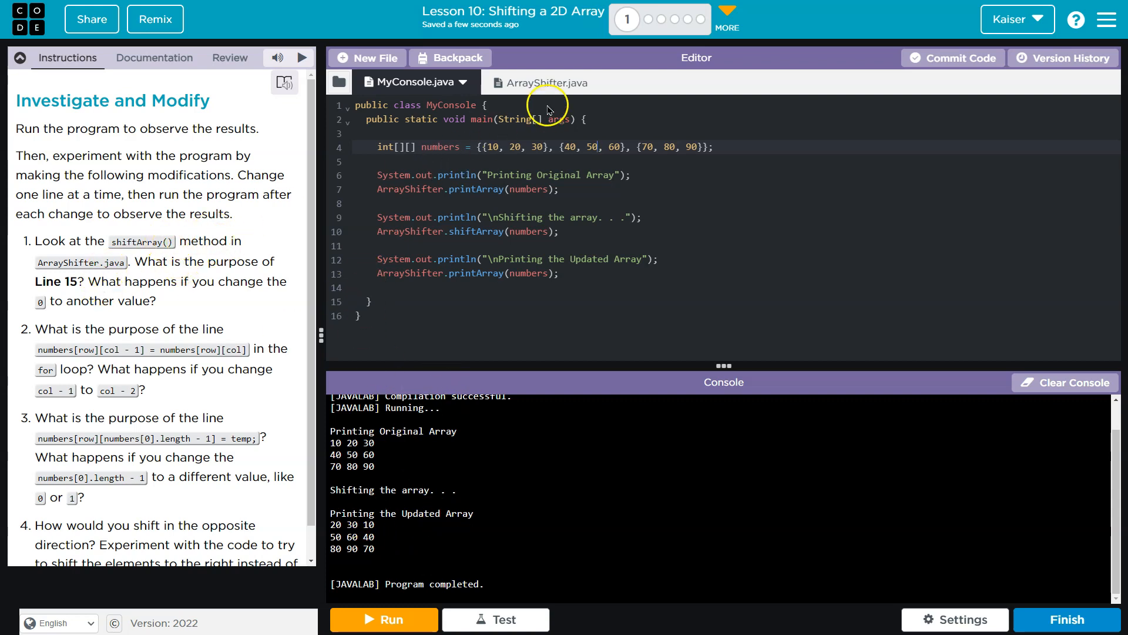
- In ArrayShifter.java change line 15 to numbers[row][1] and rerun, printing 20 30 20 / 50 60 50 / 80 90 80
click(535, 82)
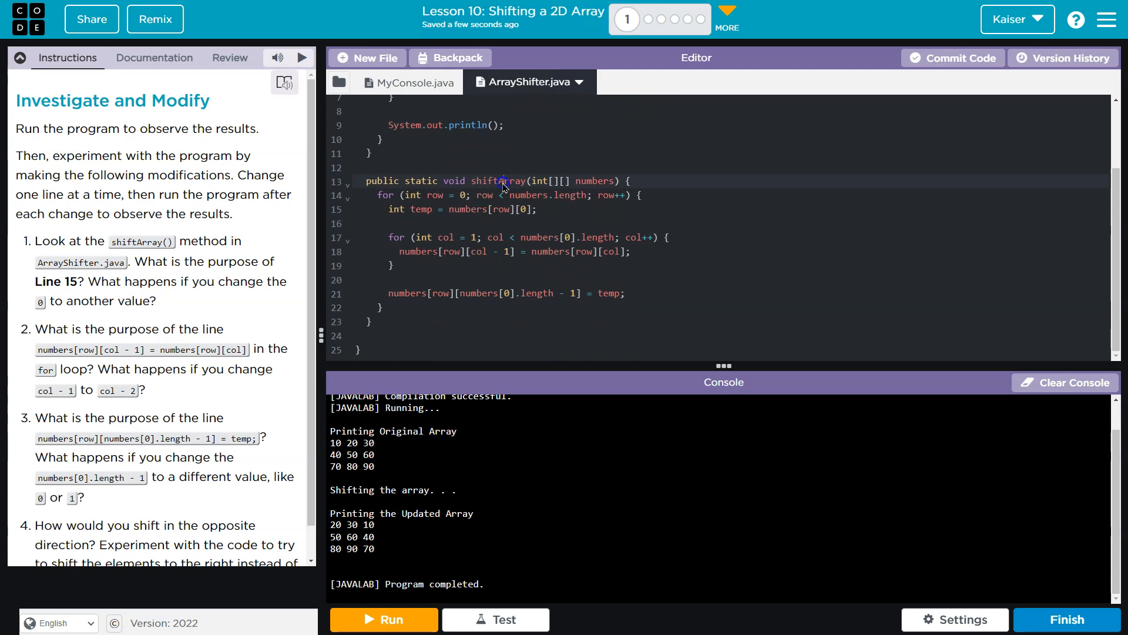
mouse_move(376, 282)
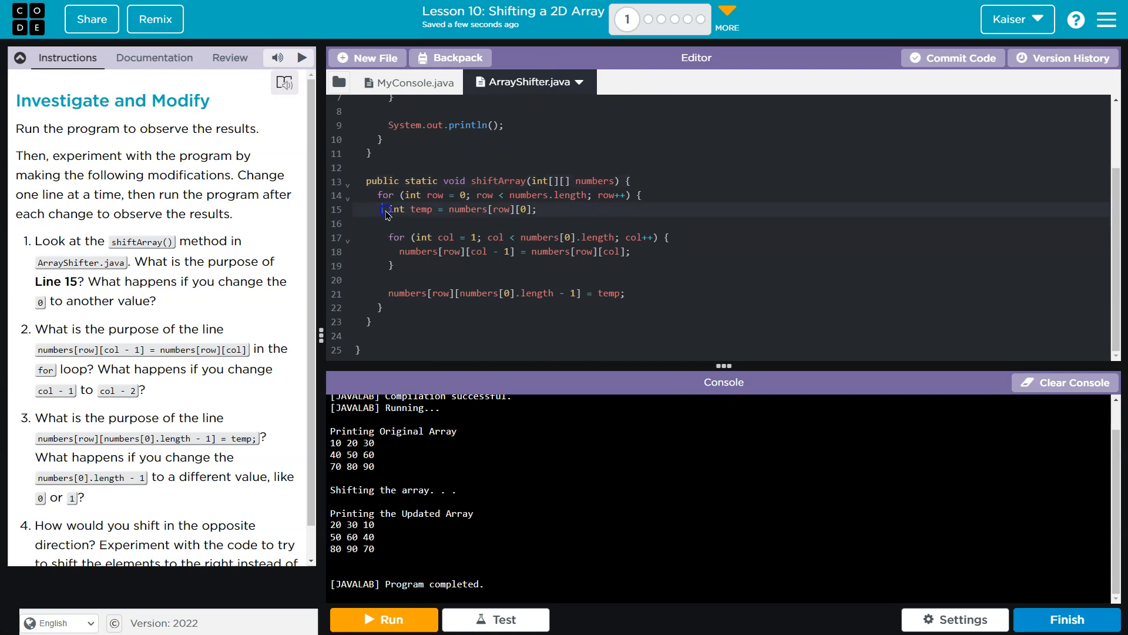
click(432, 210)
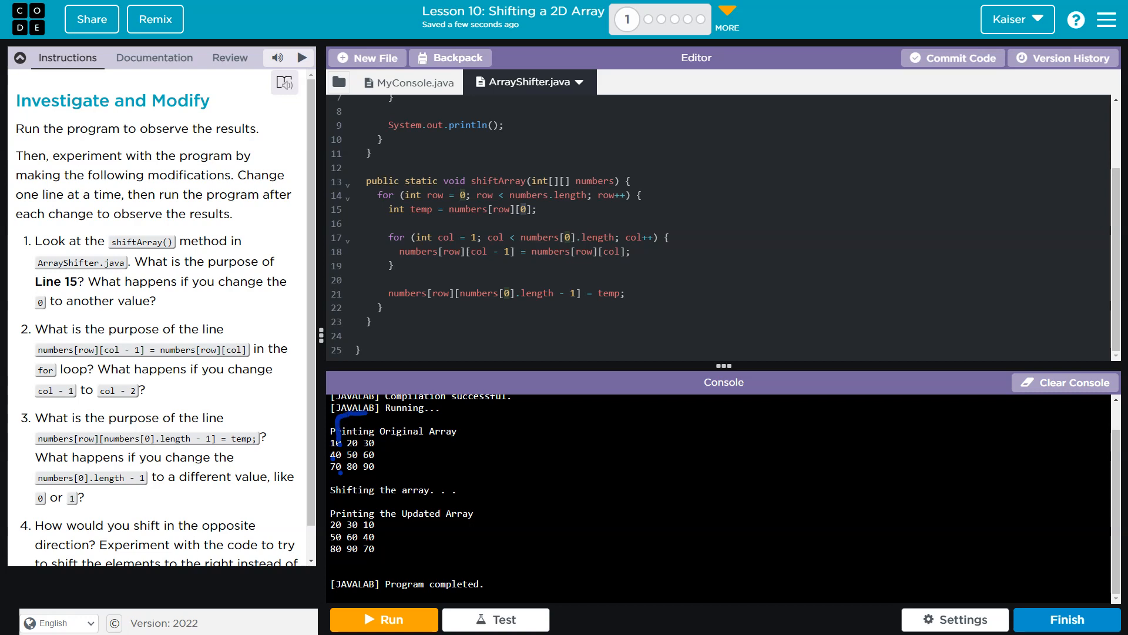
drag(339, 406, 386, 447)
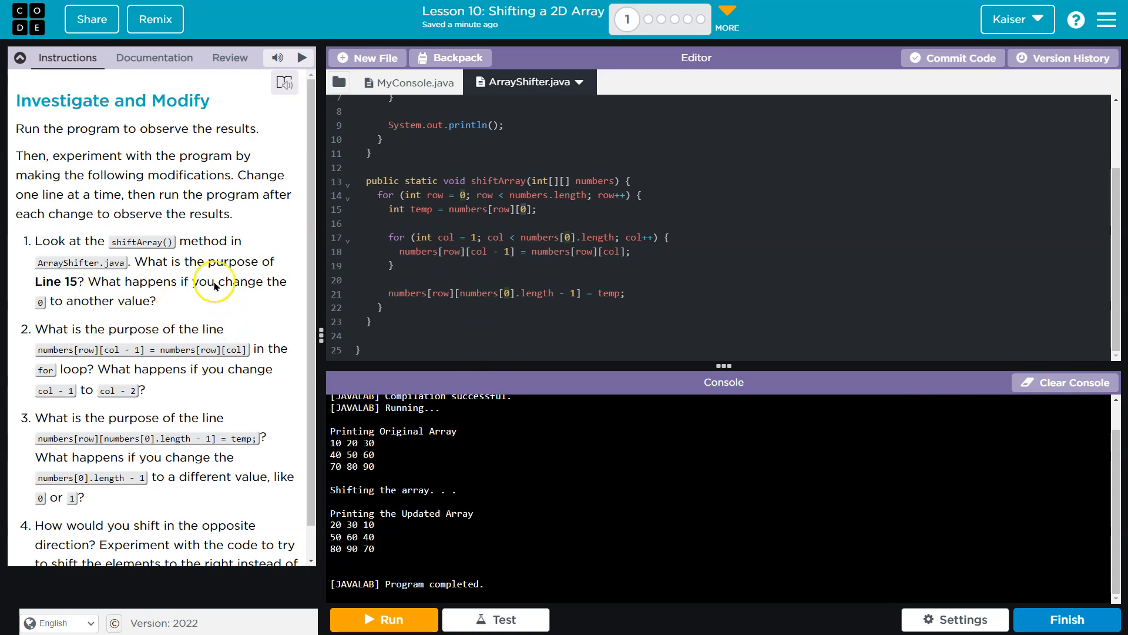
double_click(524, 209)
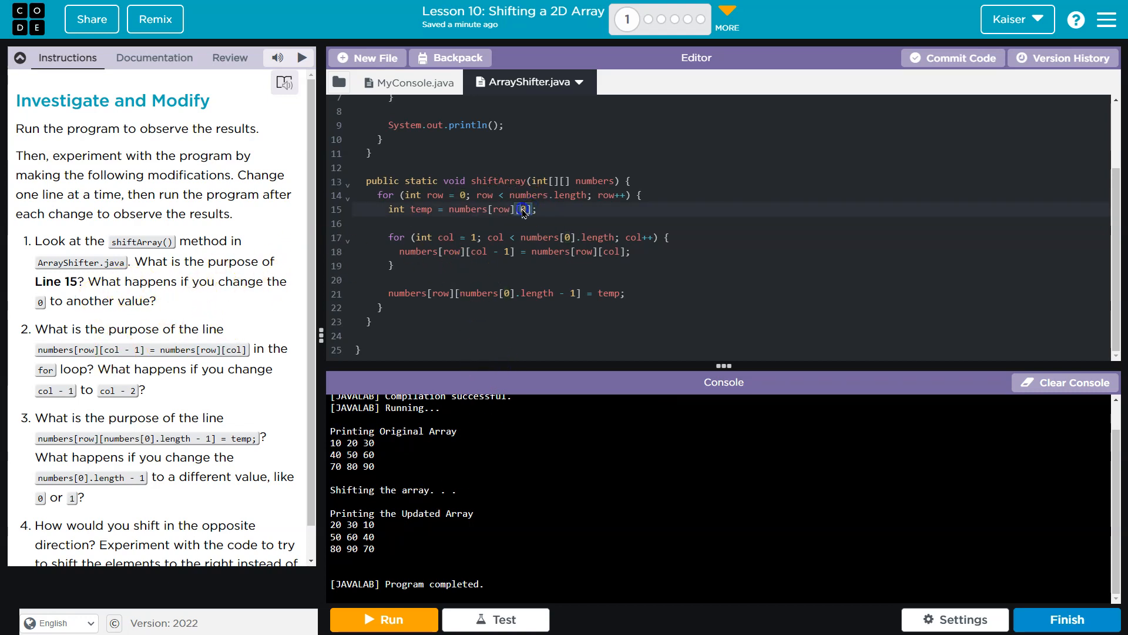
text(1)
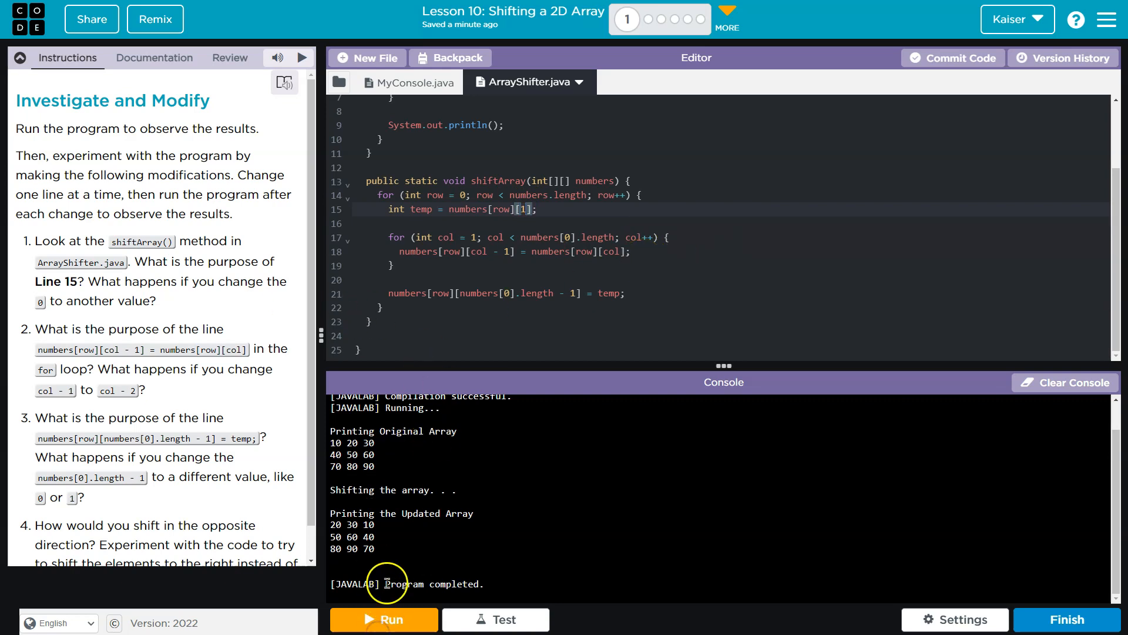
click(383, 619)
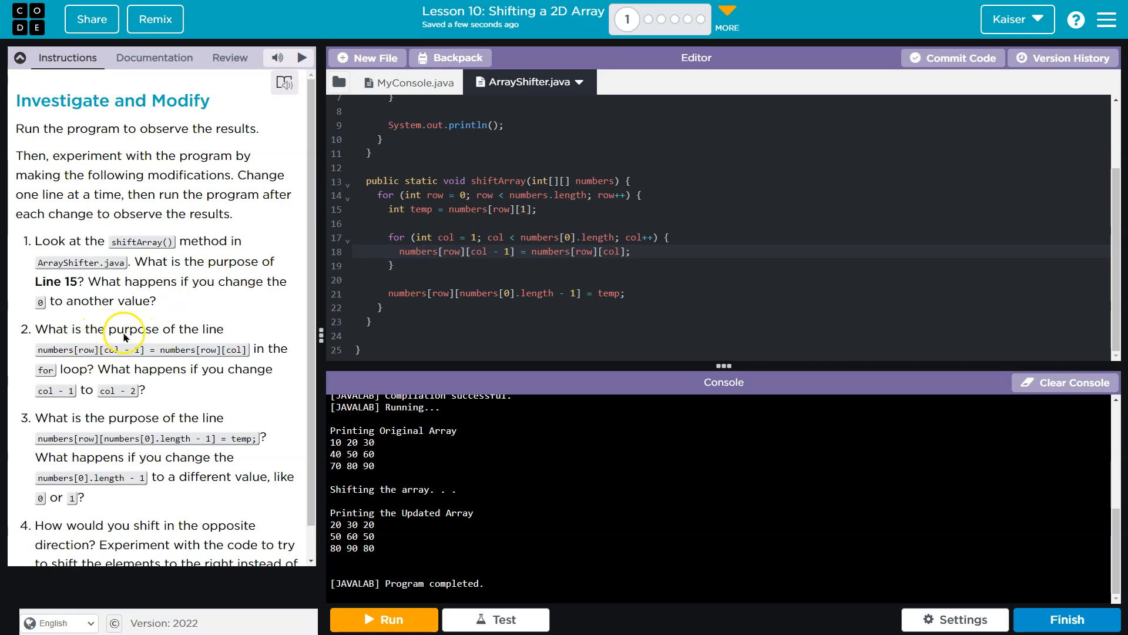
- Revert line 15 to numbers[row][0] and examine the column loop's start value and col - 1 target
click(488, 223)
text(0)
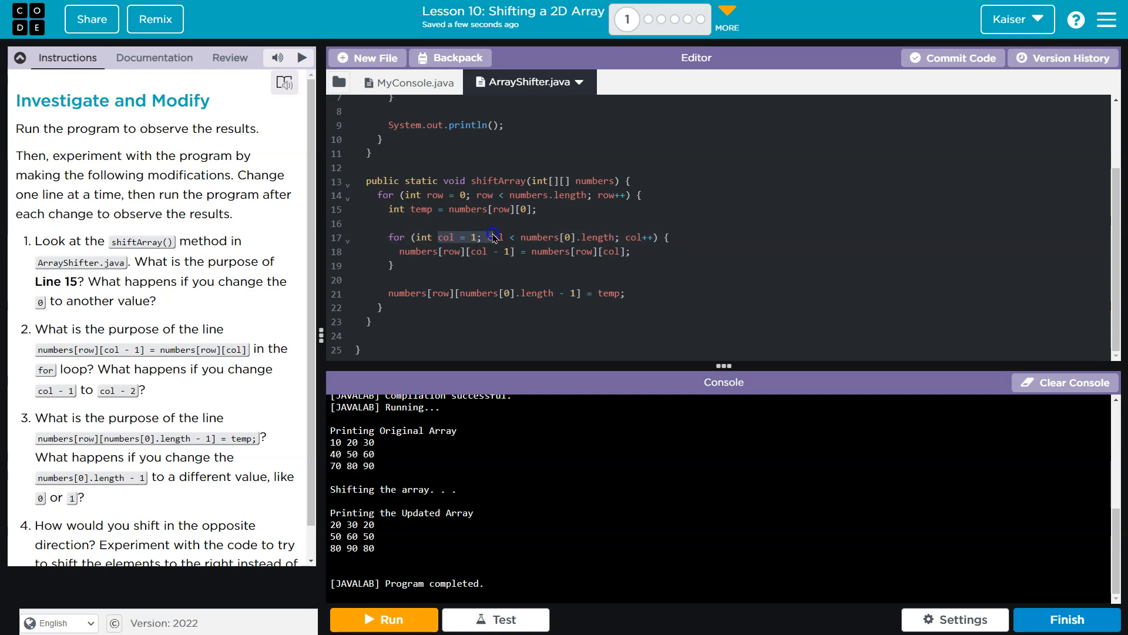
double_click(472, 237)
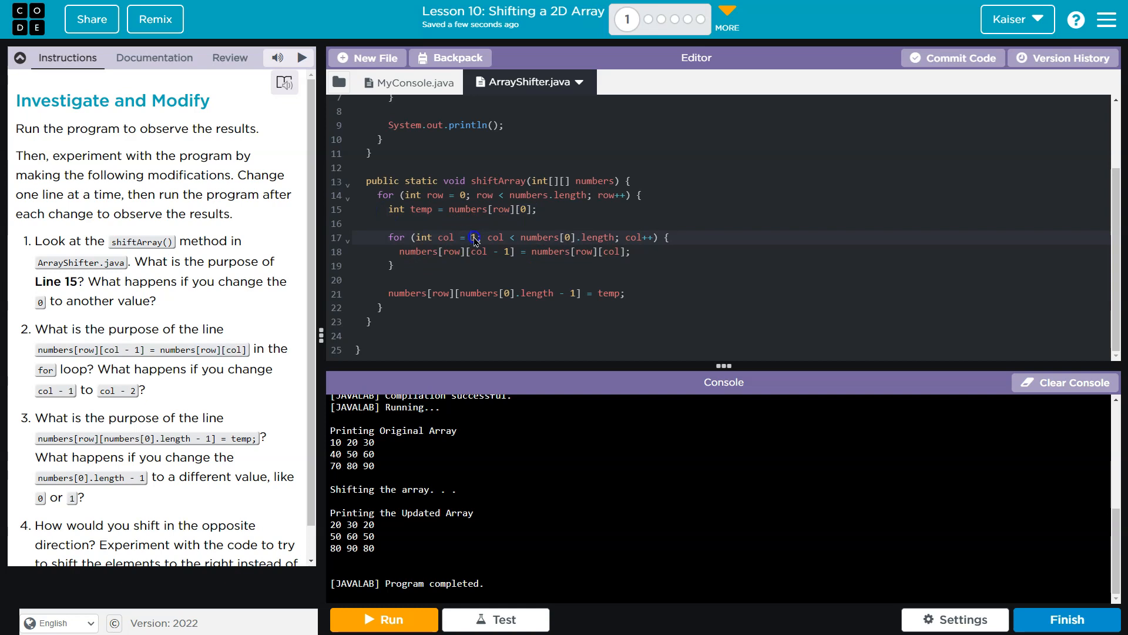
text(1)
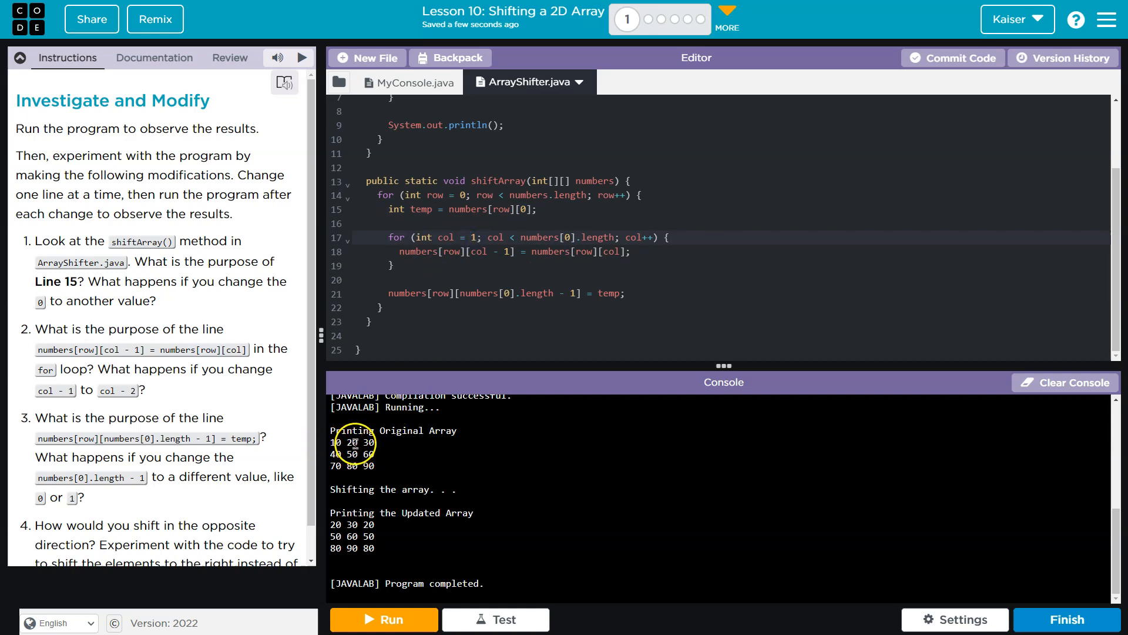
mouse_move(554, 234)
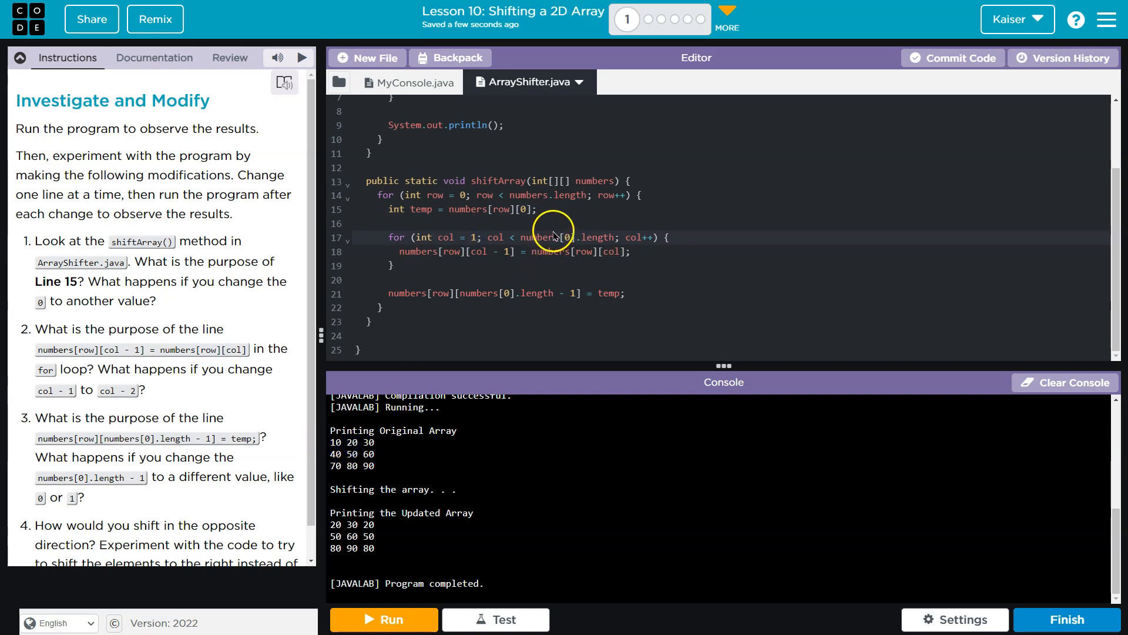
mouse_move(651, 257)
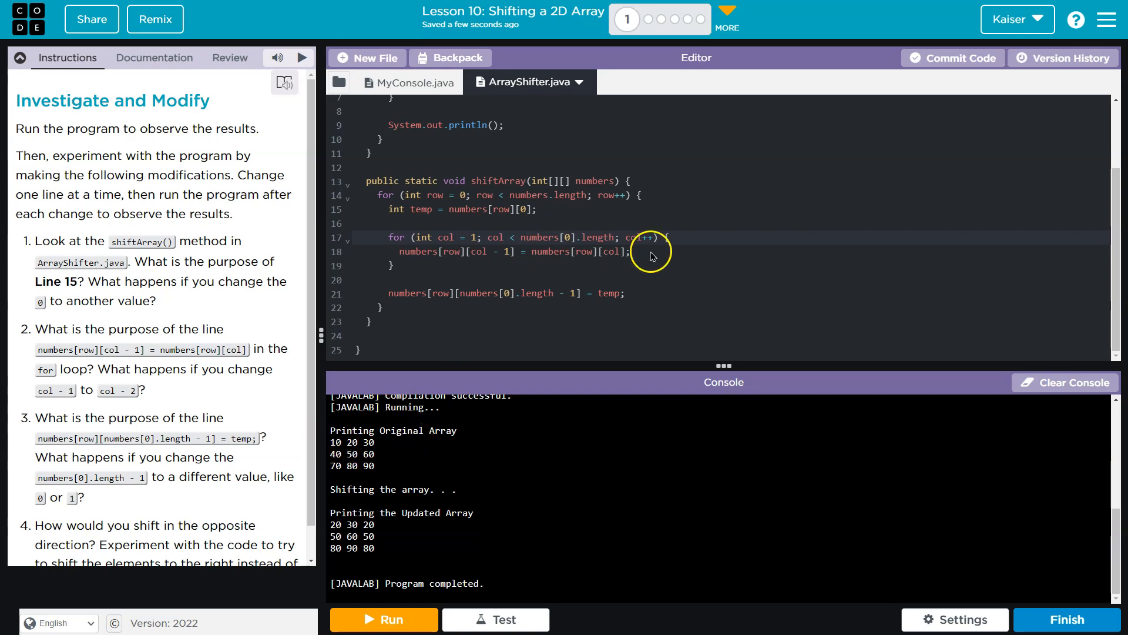
mouse_move(438, 269)
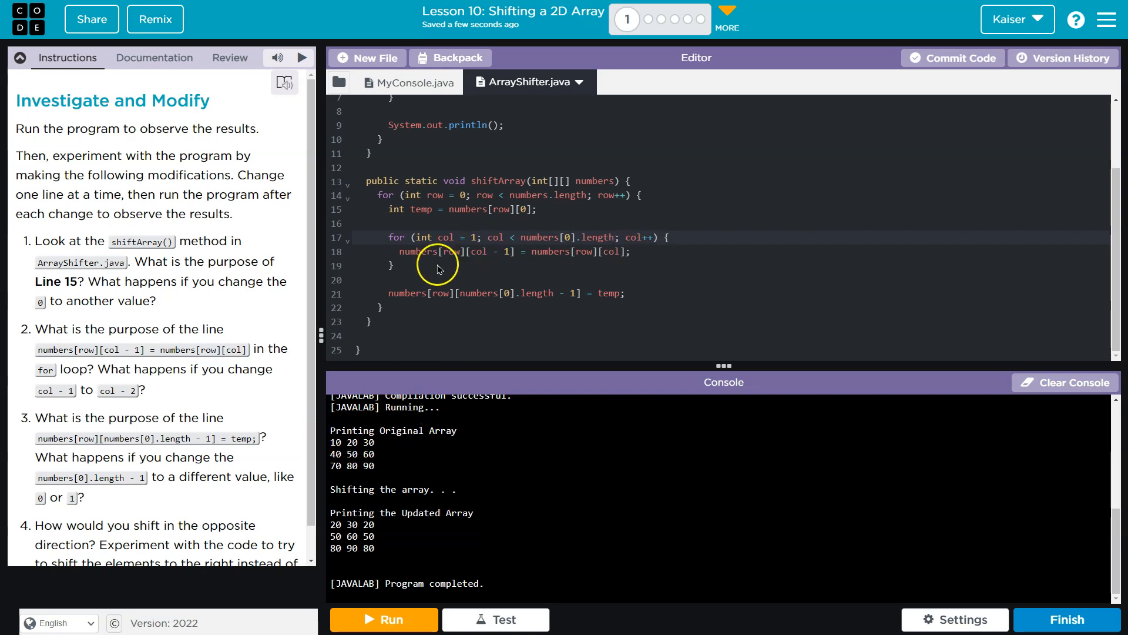
mouse_move(452, 259)
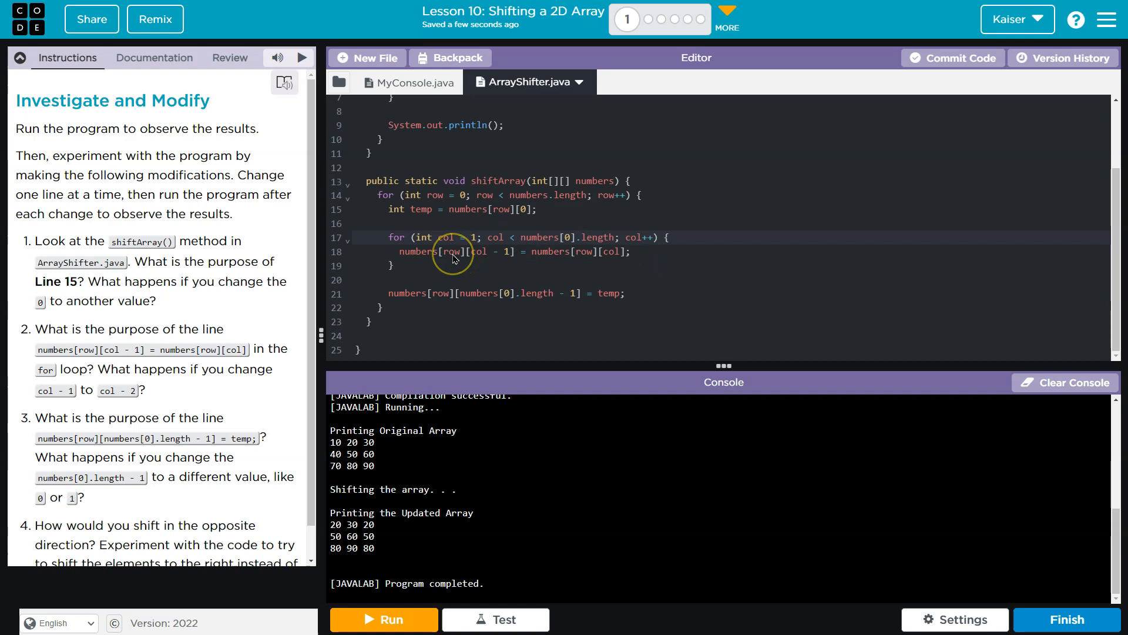
mouse_move(339, 430)
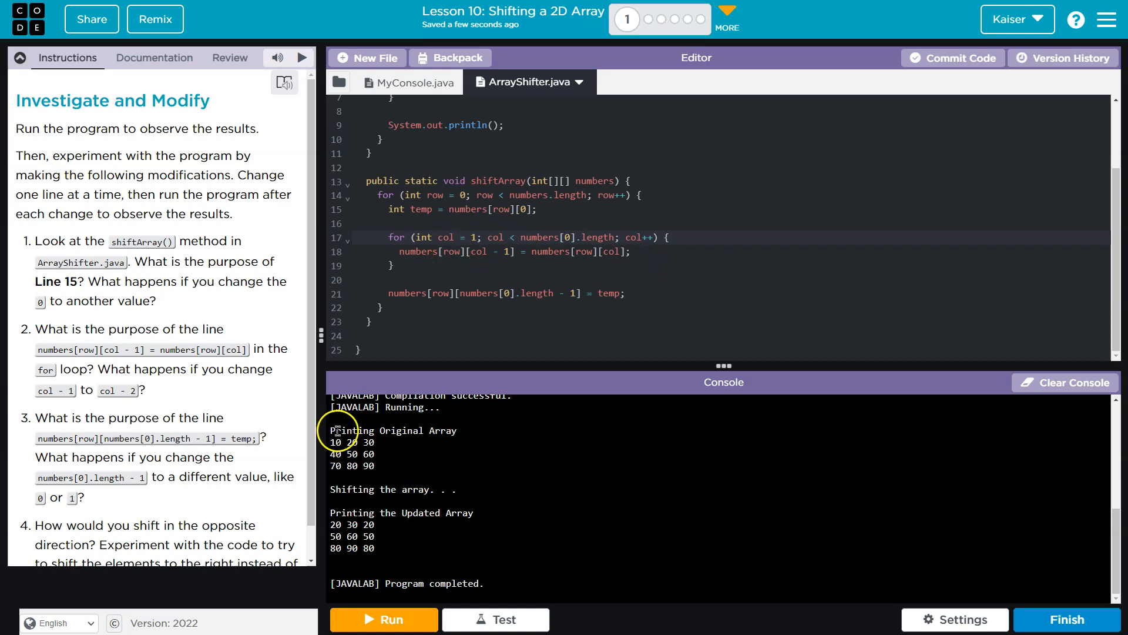
mouse_move(509, 255)
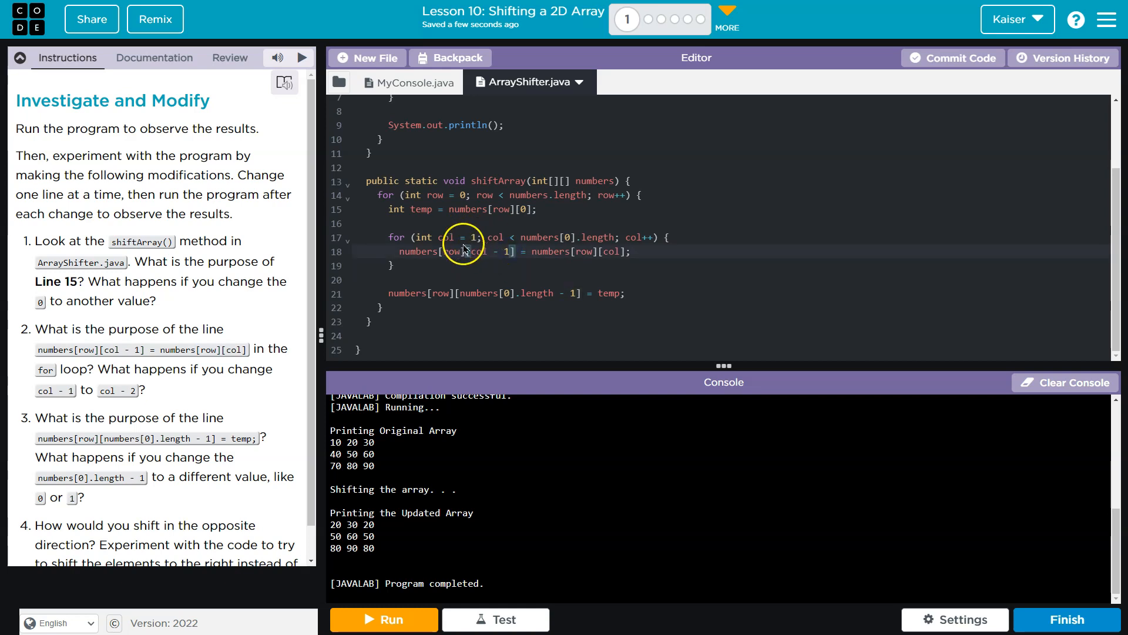
double_click(474, 252)
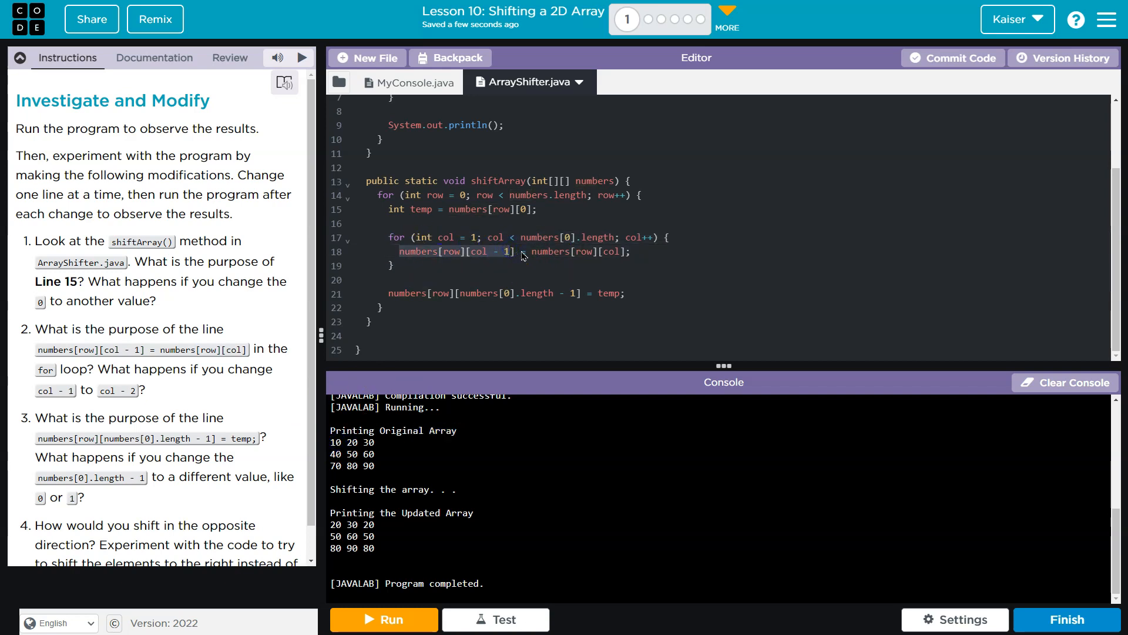
click(641, 246)
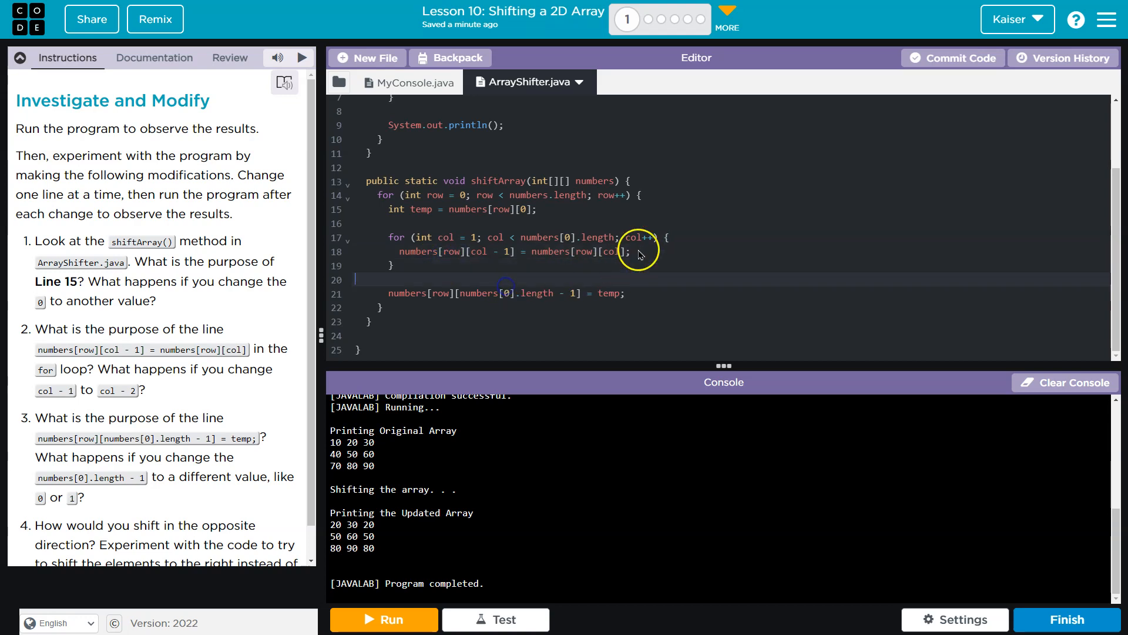
- Add a return inside the inner loop and run, so only the first value changes
text(return;)
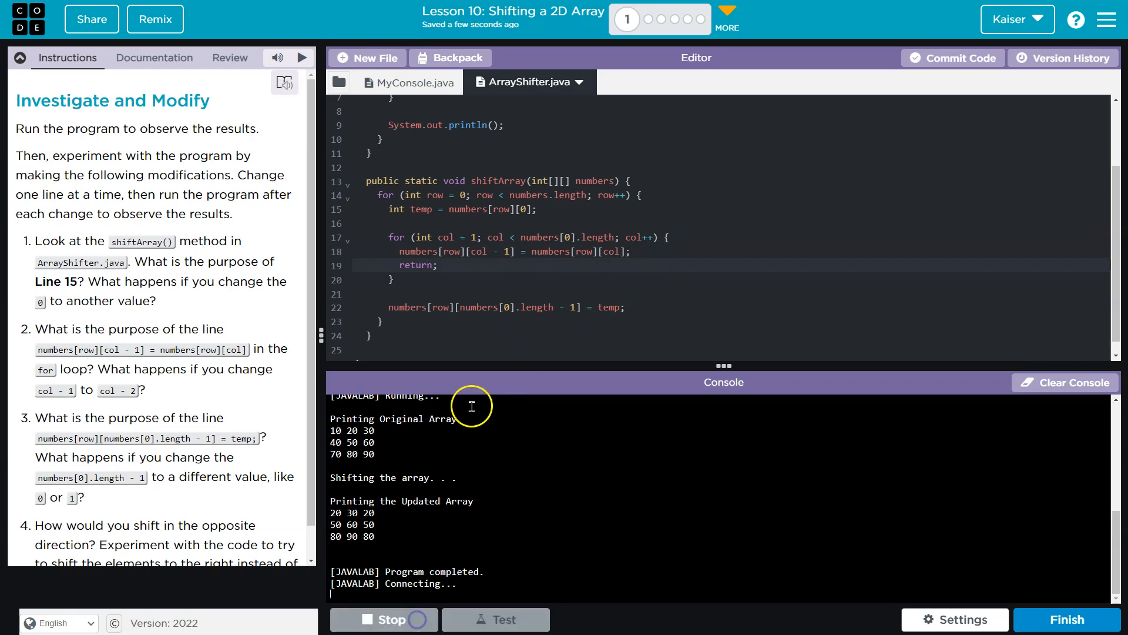
click(302, 57)
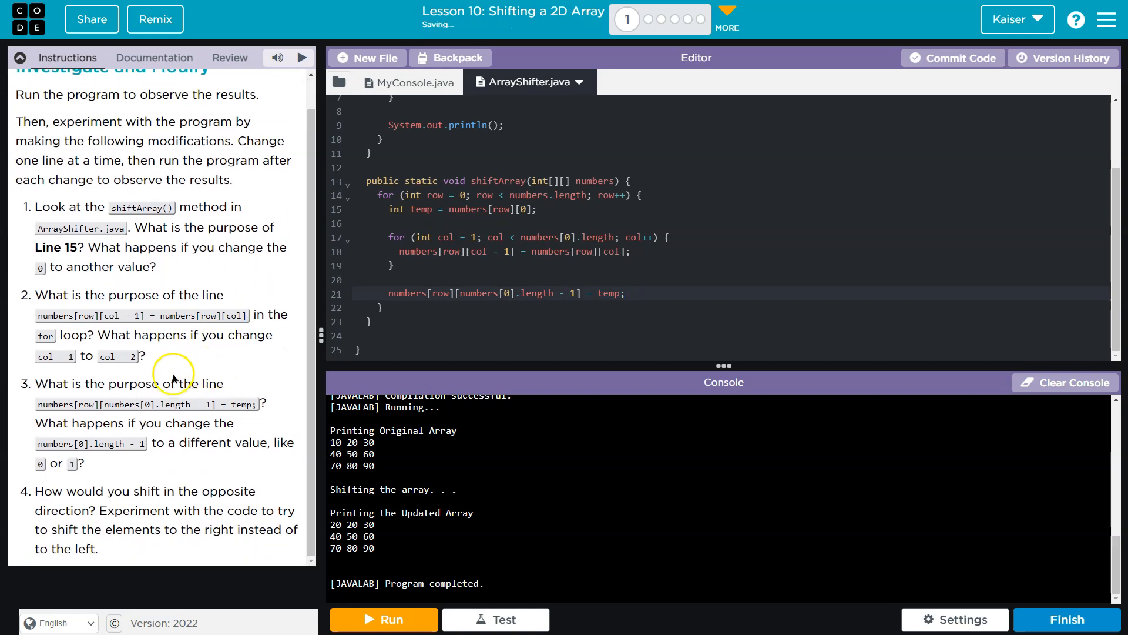
mouse_move(217, 338)
text(2)
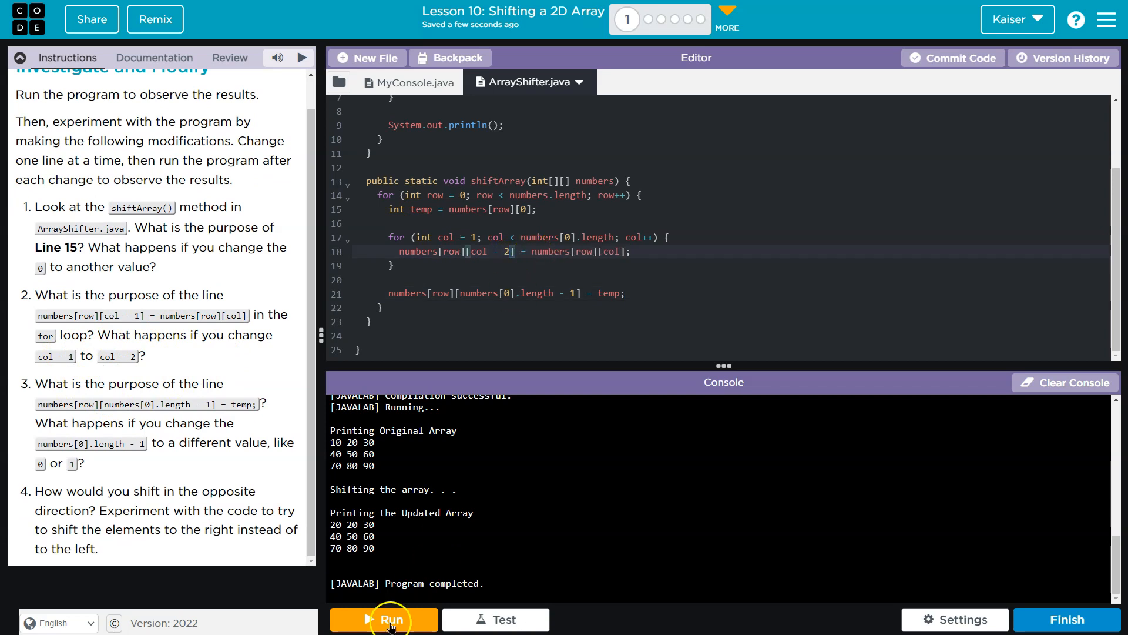
- Run the col - 2 version, getting an index -1 ArrayIndexOutOfBoundsException
click(383, 620)
text(1)
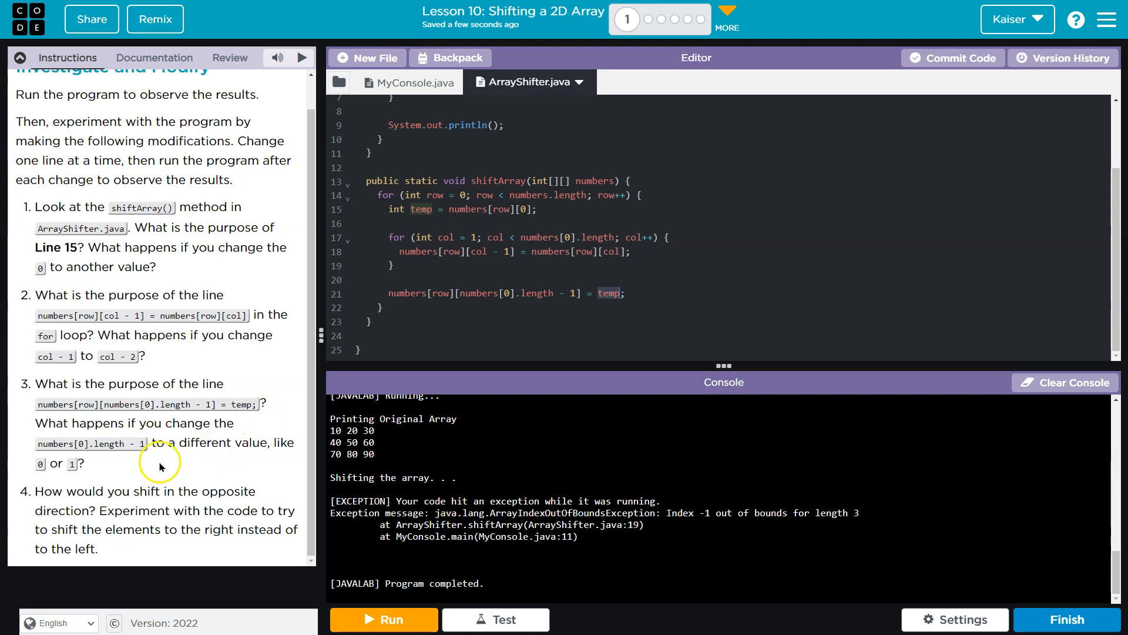
mouse_move(66, 448)
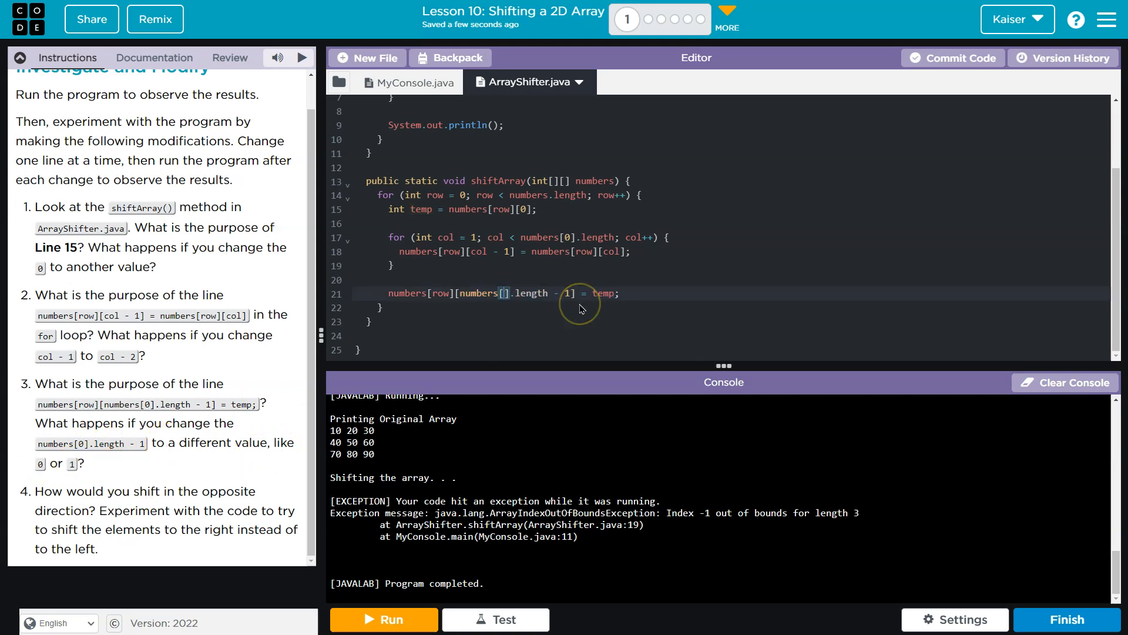
- Try numbers[0].length offsets for temp's target index and run; a 0 offset throws an exception
click(383, 619)
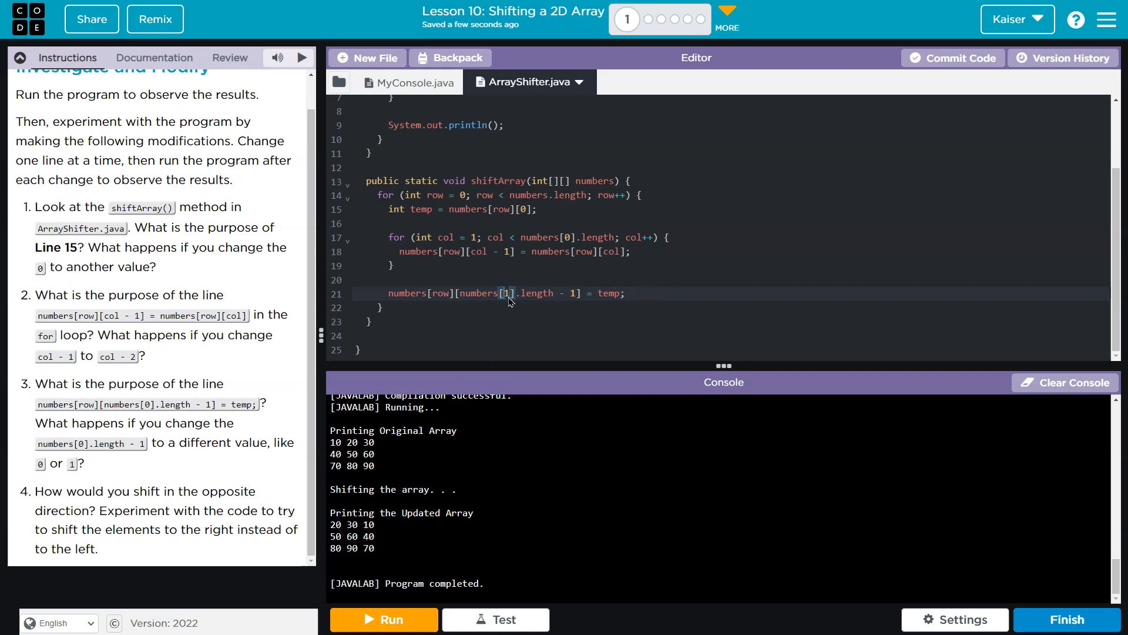
double_click(477, 292)
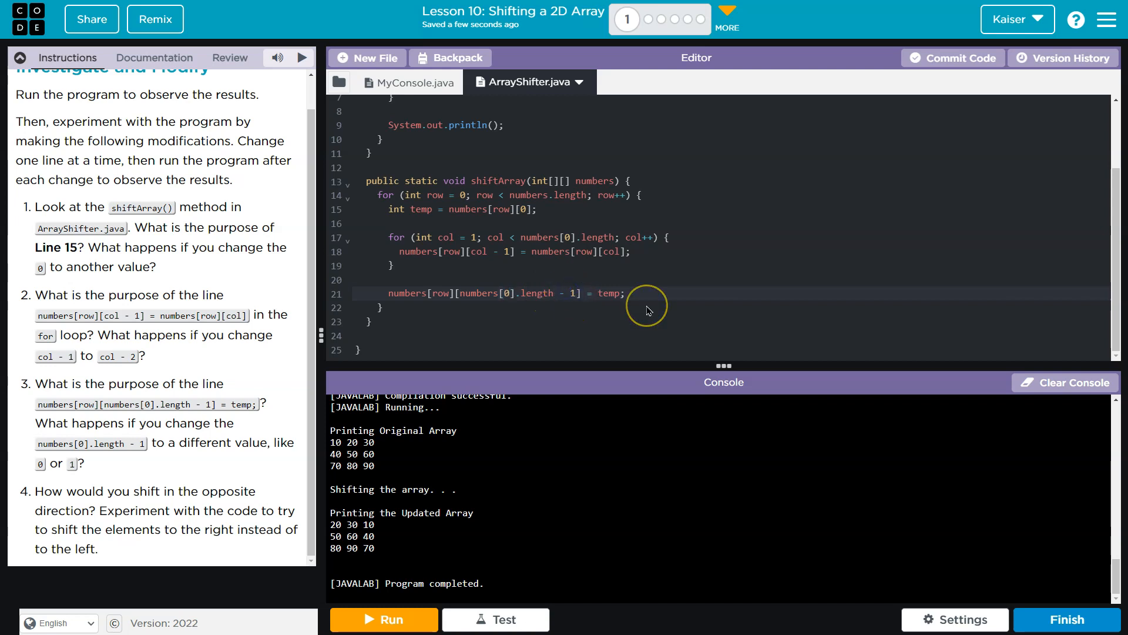
text(0)
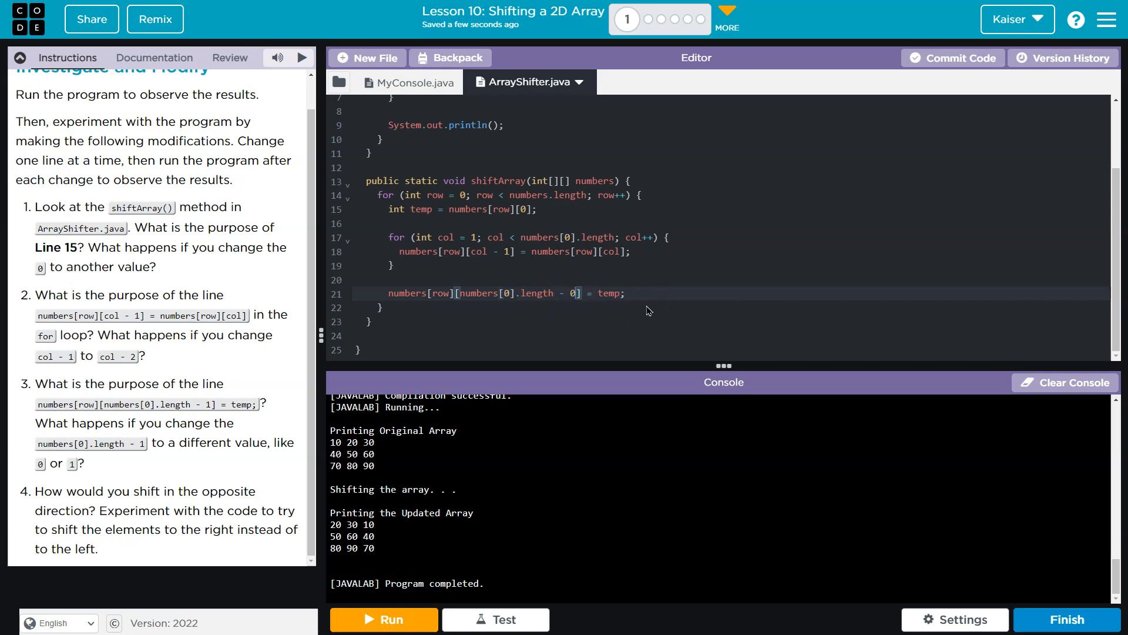
click(384, 619)
text(1)
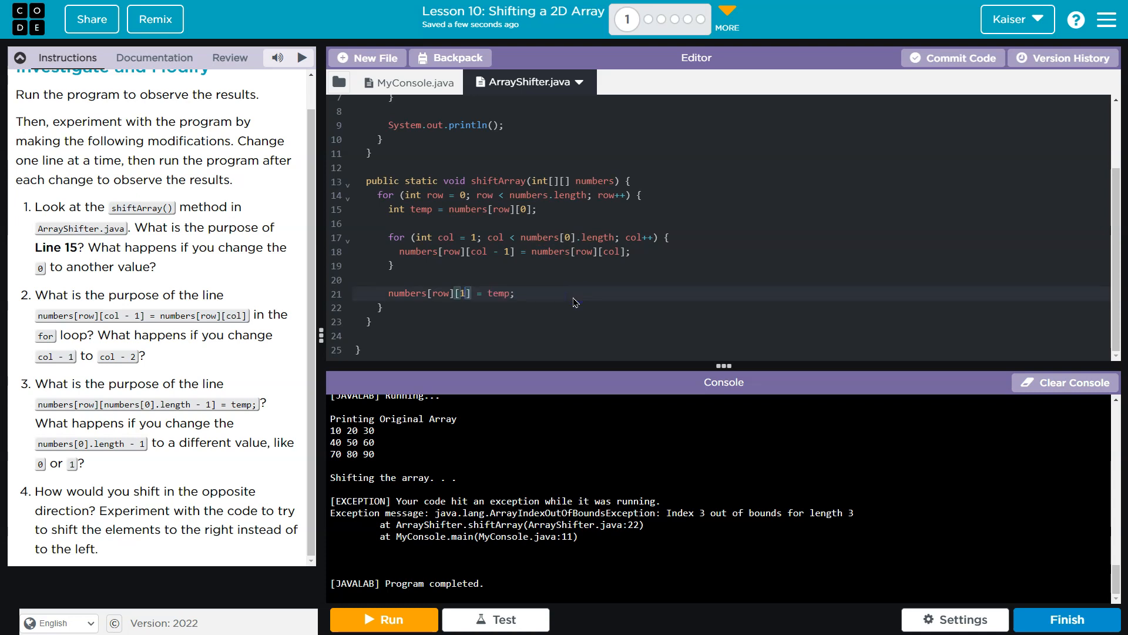
click(383, 619)
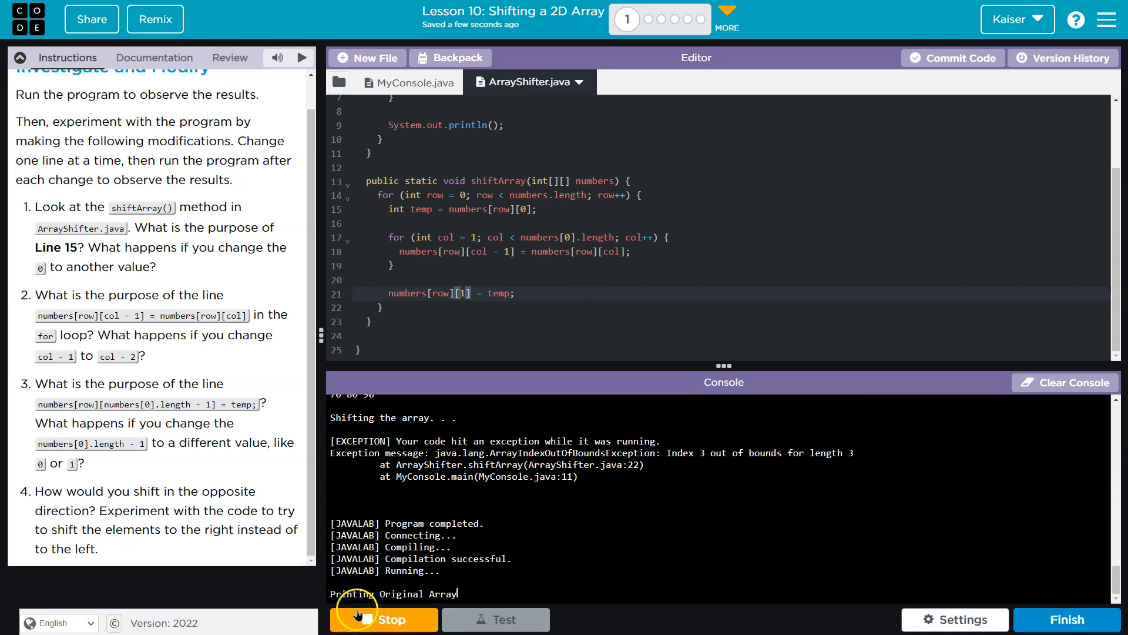
click(384, 619)
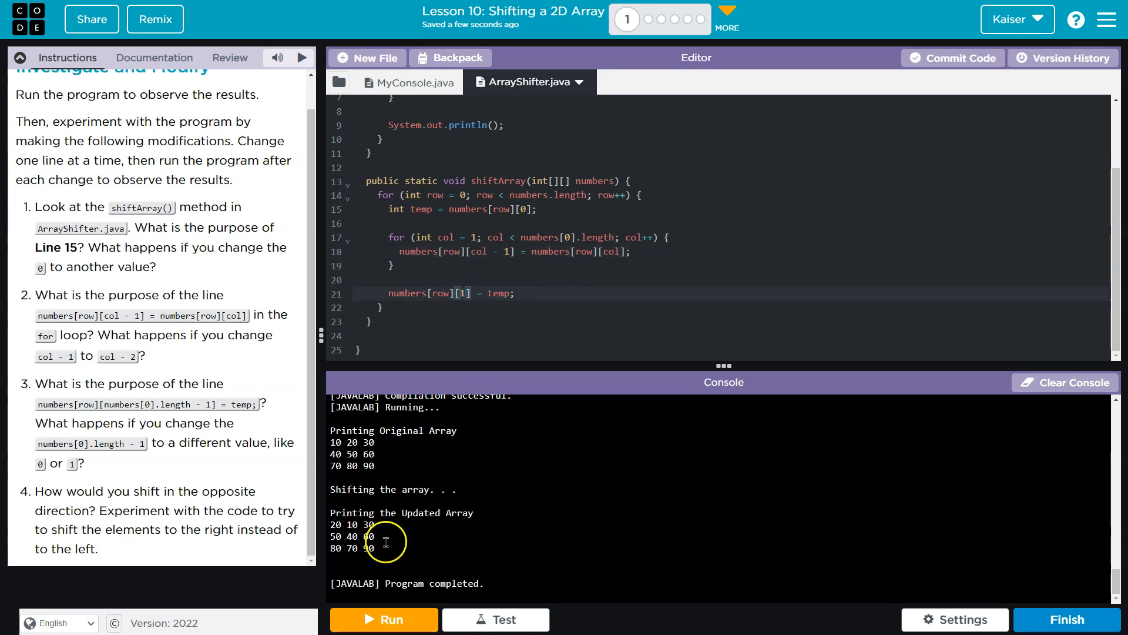
- Try index 1 (printing 20 10 30), then restore length - 1 so rows print 20 30 10 / 50 60 40 / 80 90 70
click(424, 280)
text(return;)
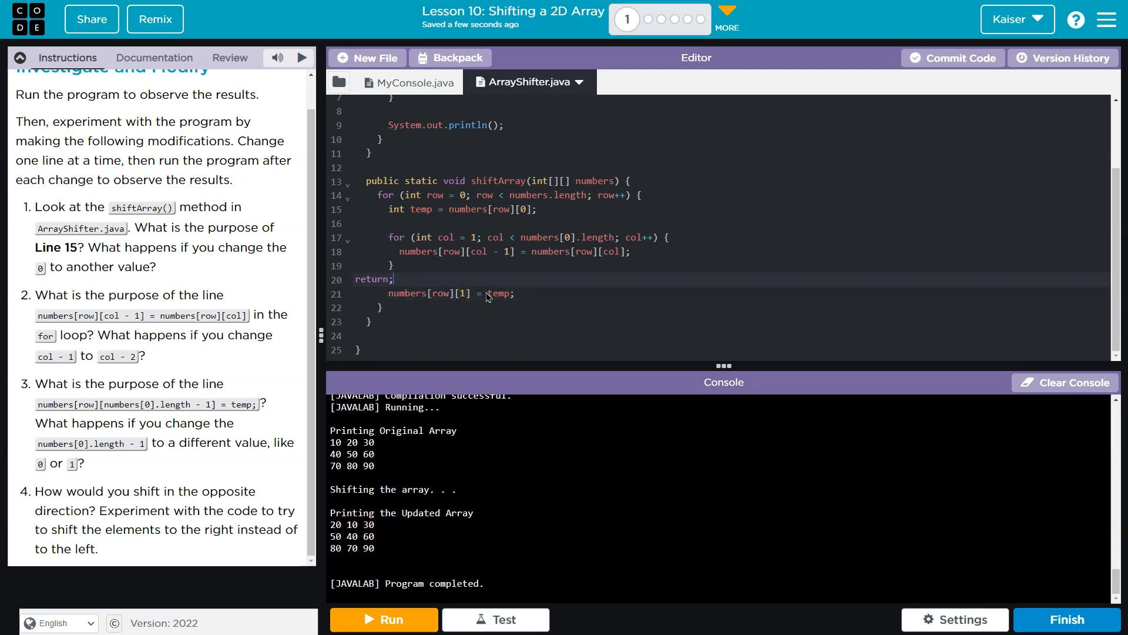
click(384, 620)
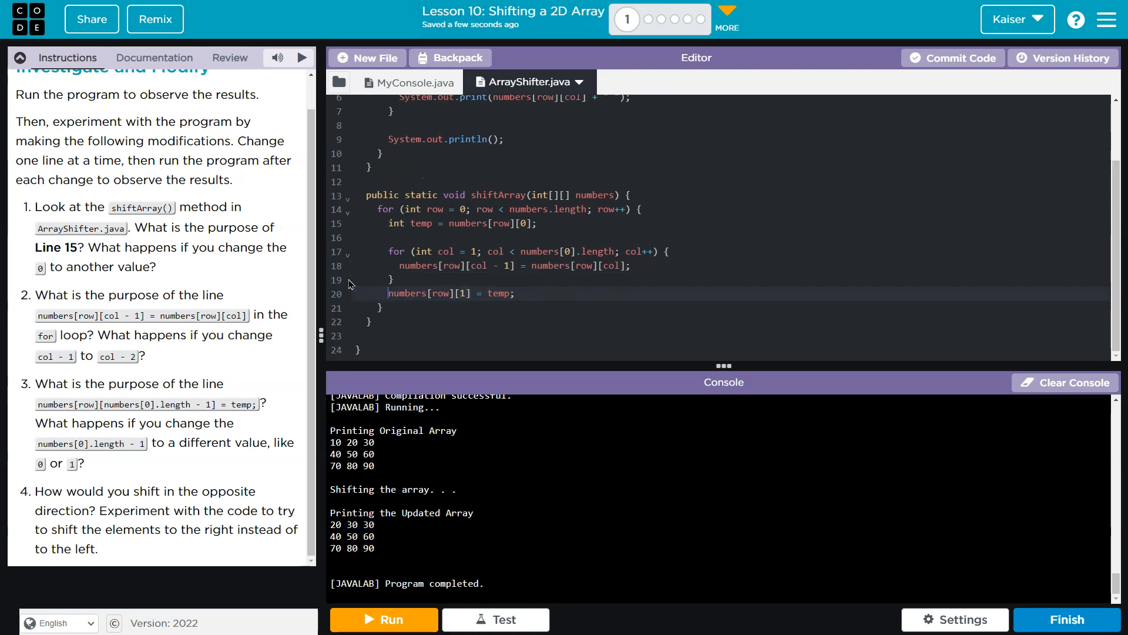
click(384, 619)
text(numbers[0].length - )
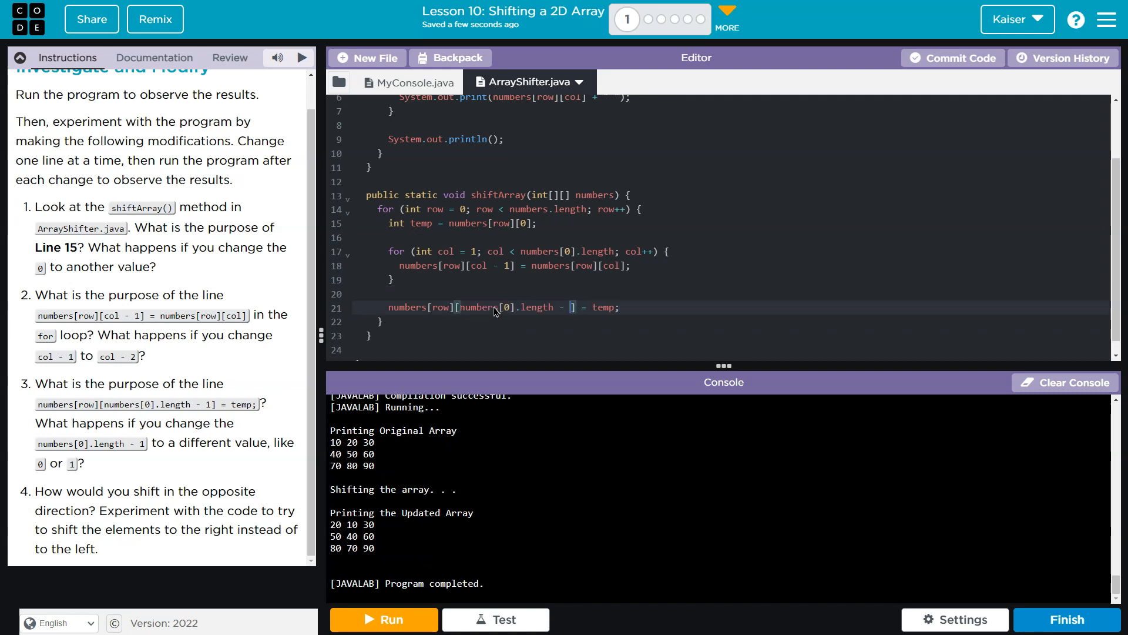
click(383, 619)
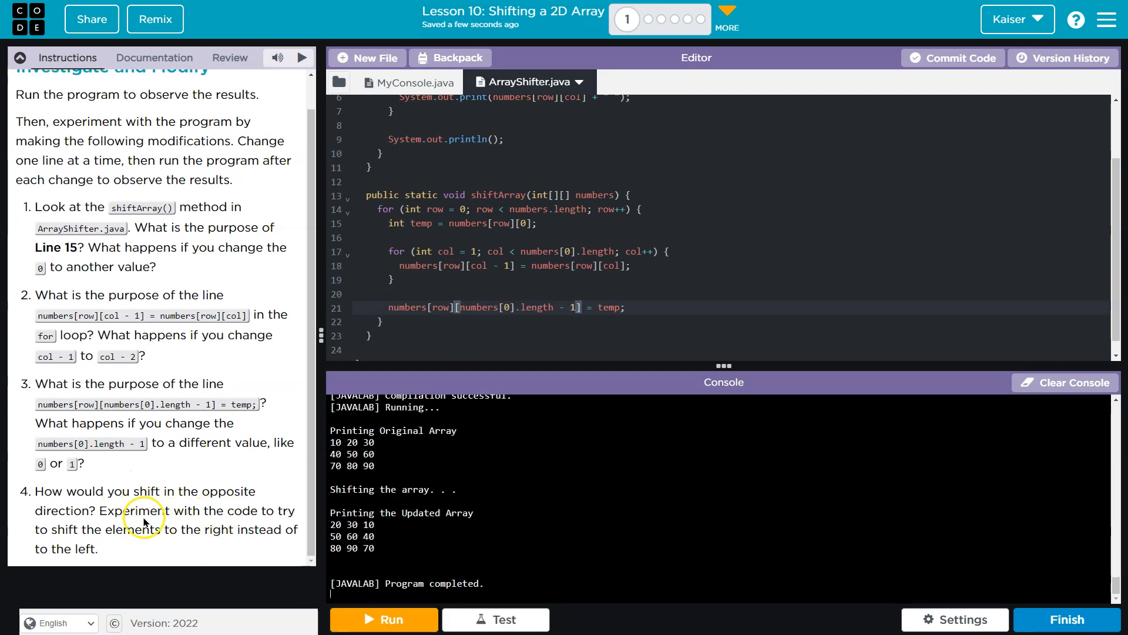
mouse_move(278, 517)
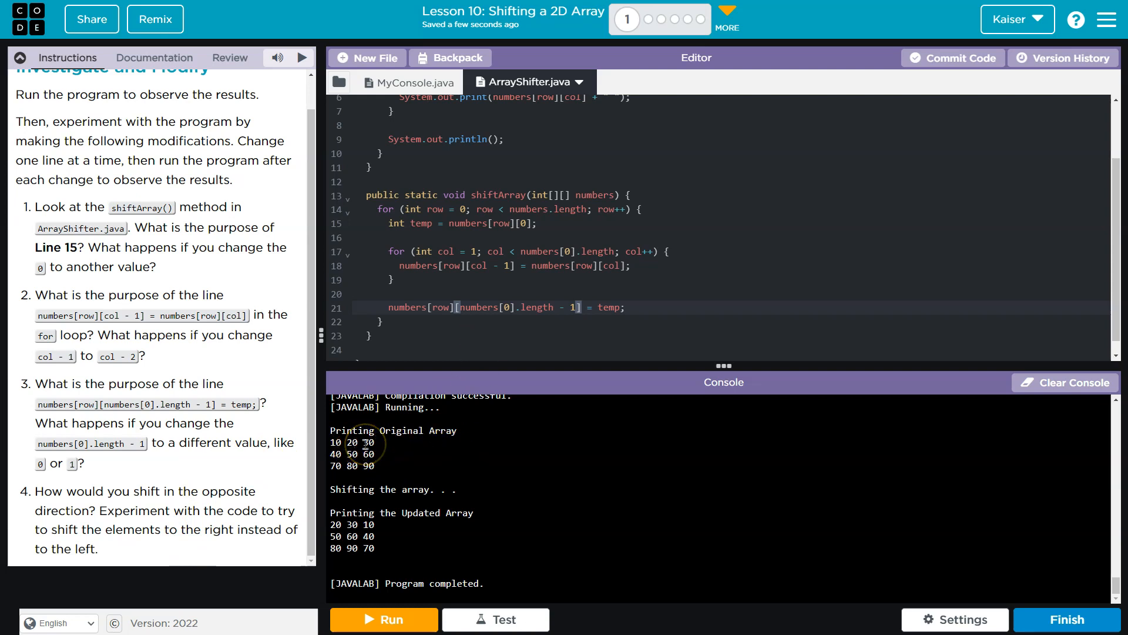
mouse_move(335, 437)
text(0)
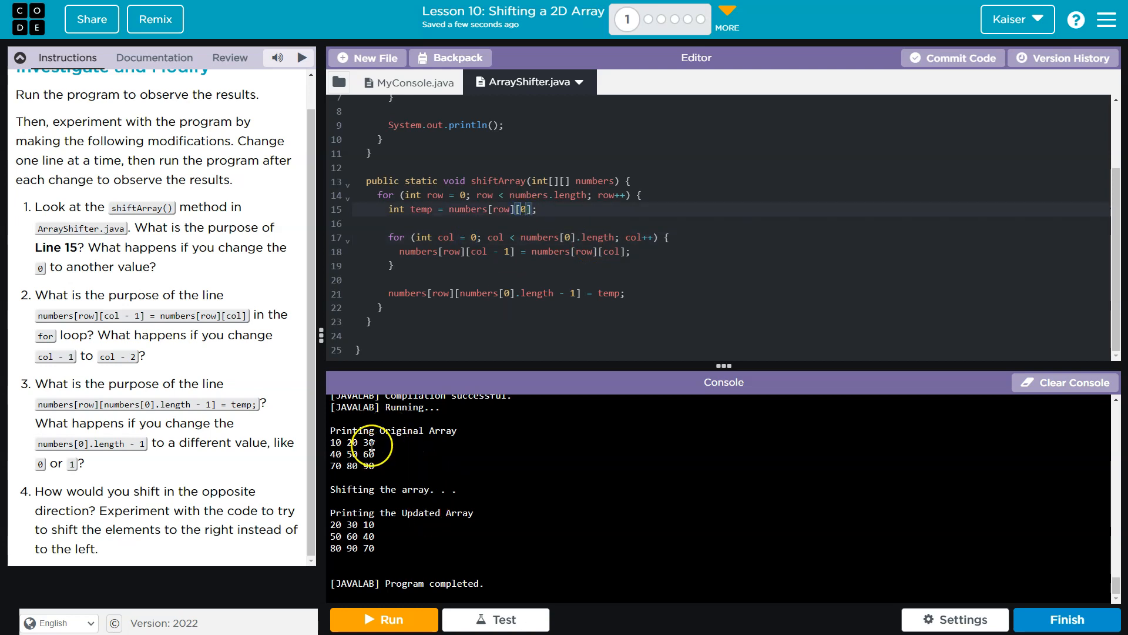
mouse_move(543, 223)
text(+)
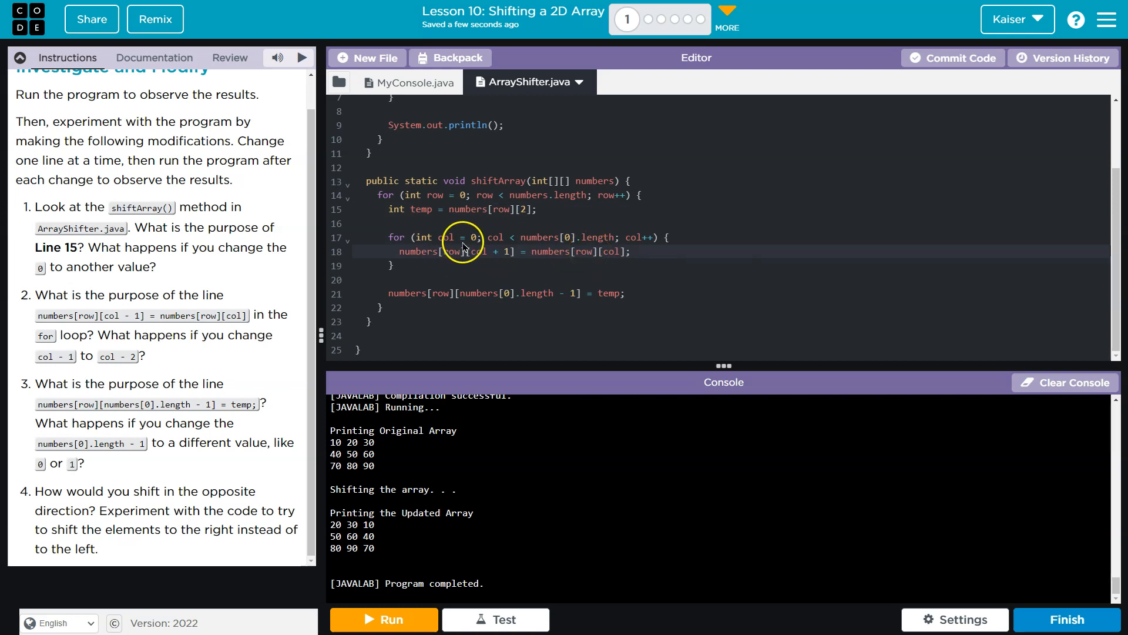
- Change the loop bound to numbers[row].length - 1 for the right-shift version
double_click(509, 251)
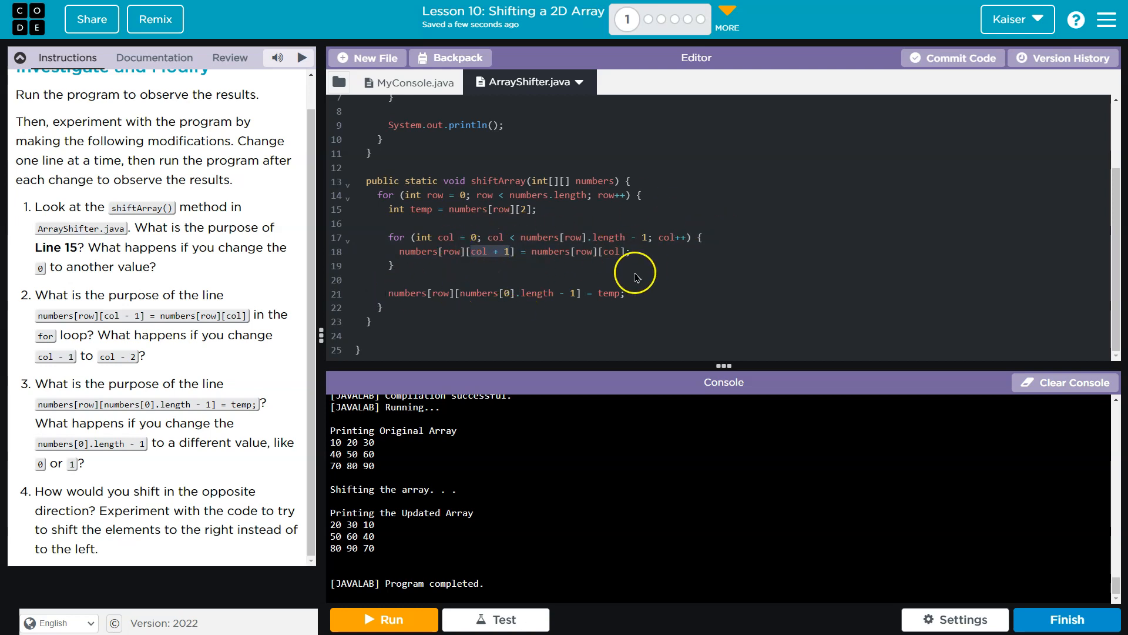
mouse_move(527, 254)
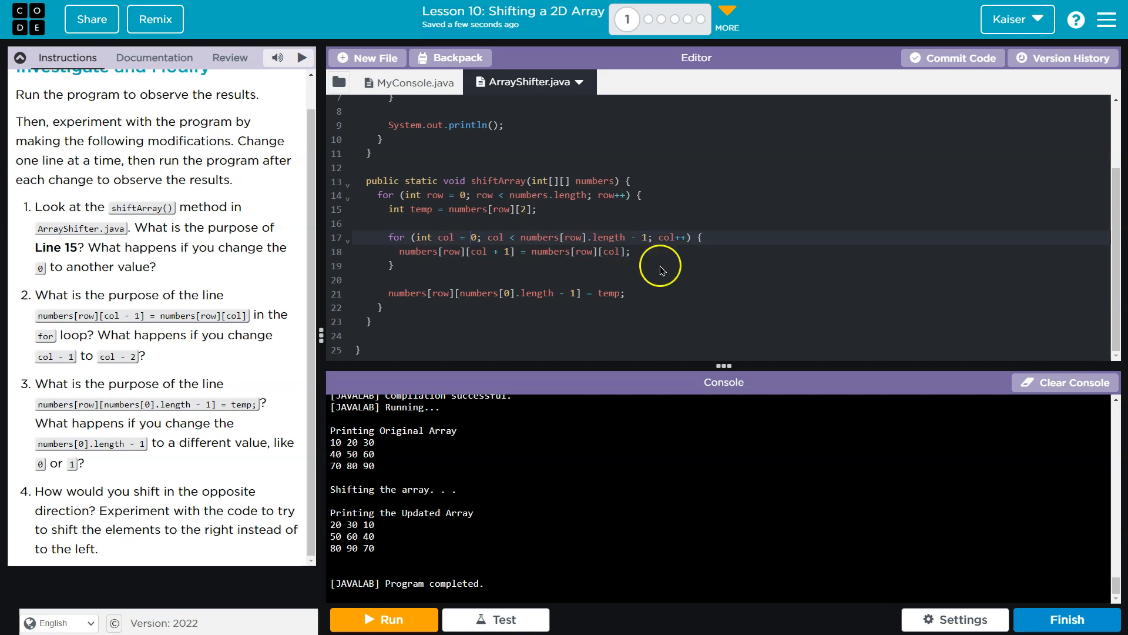
mouse_move(543, 283)
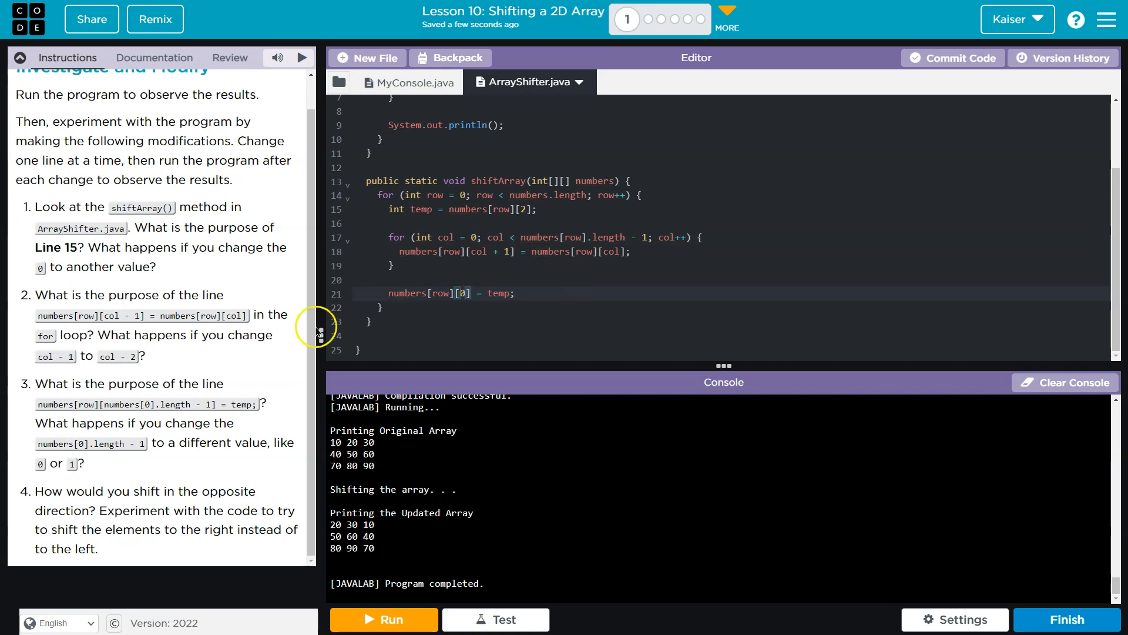
- Run the right-shift attempt, which wrongly prints 30 10 10 / 60 40 40 / 90 70 70
click(383, 620)
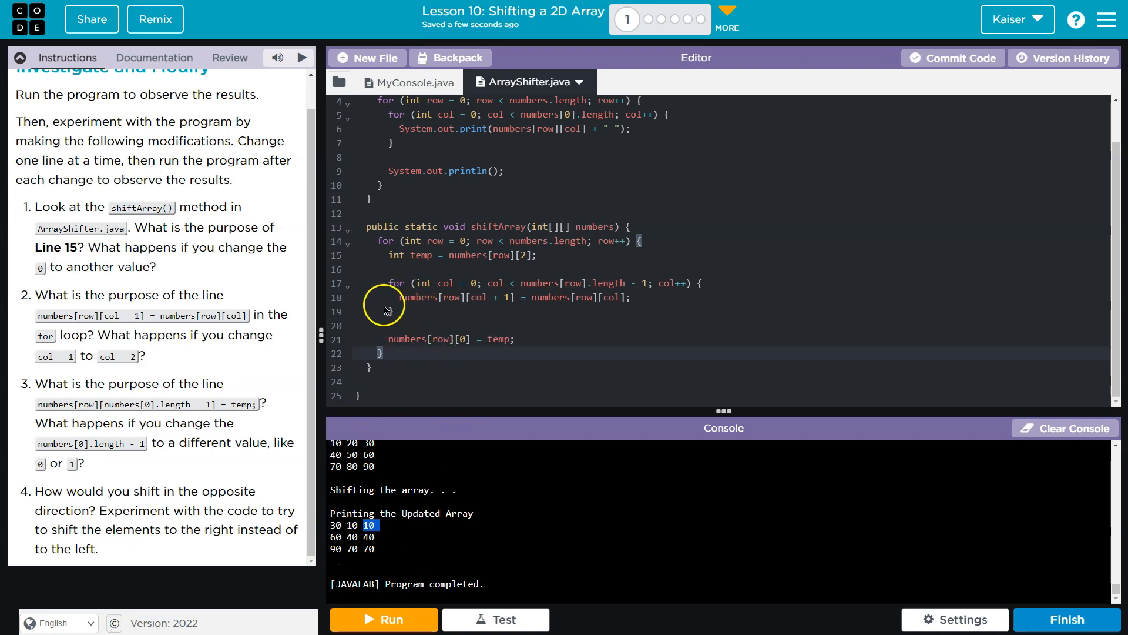
mouse_move(448, 302)
text(int)
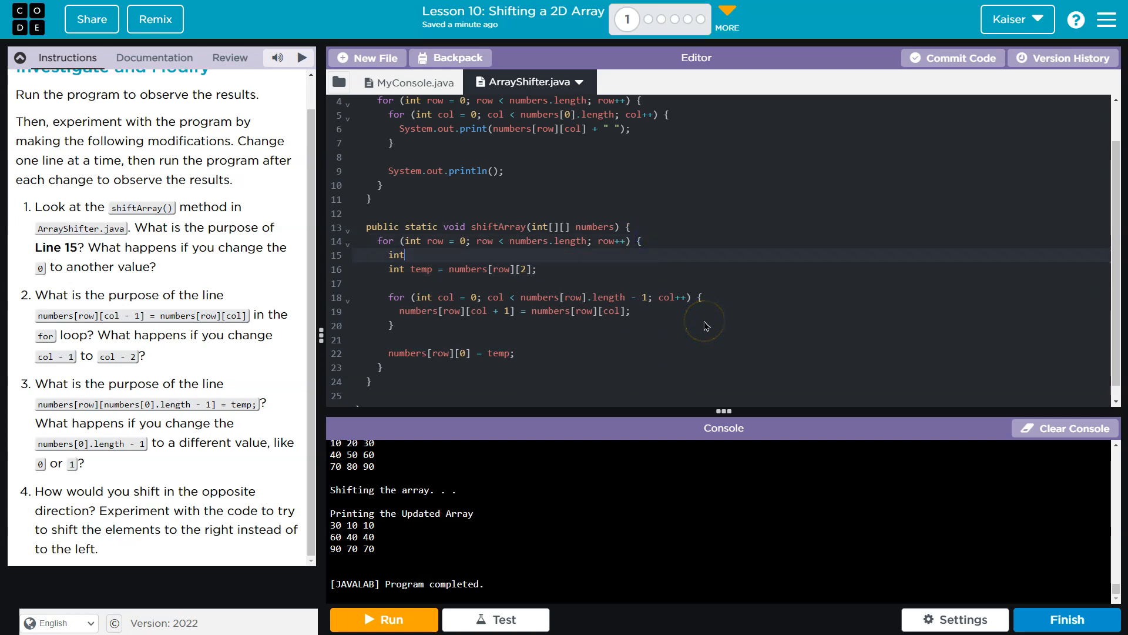
- Below the temp line declare int curr; and int next = number[row][0];
text(curr;)
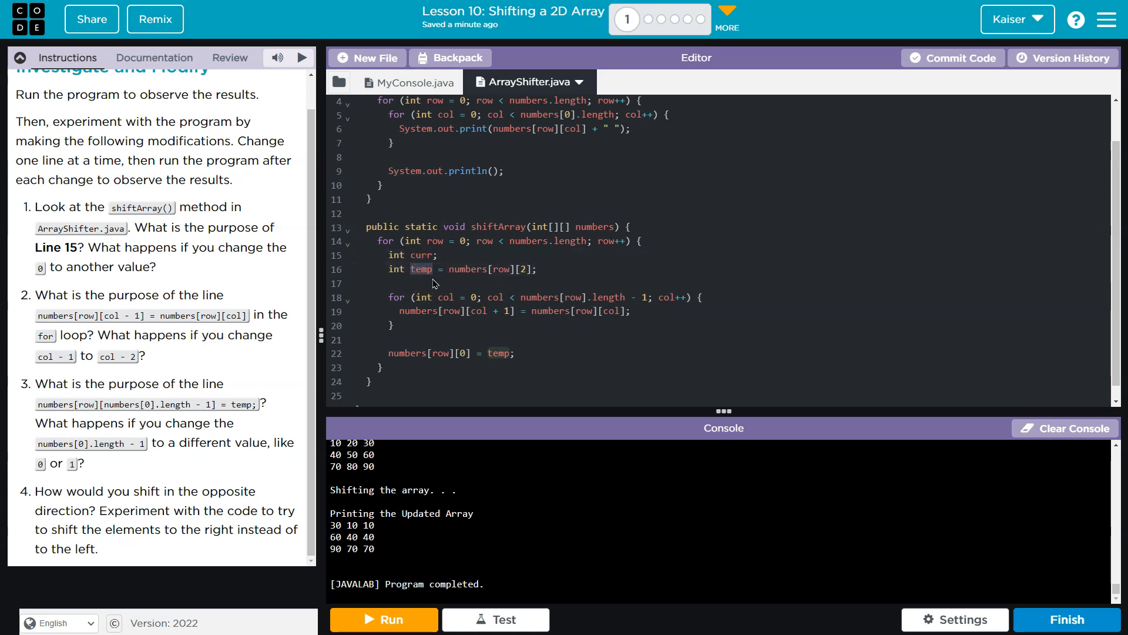
text(nex)
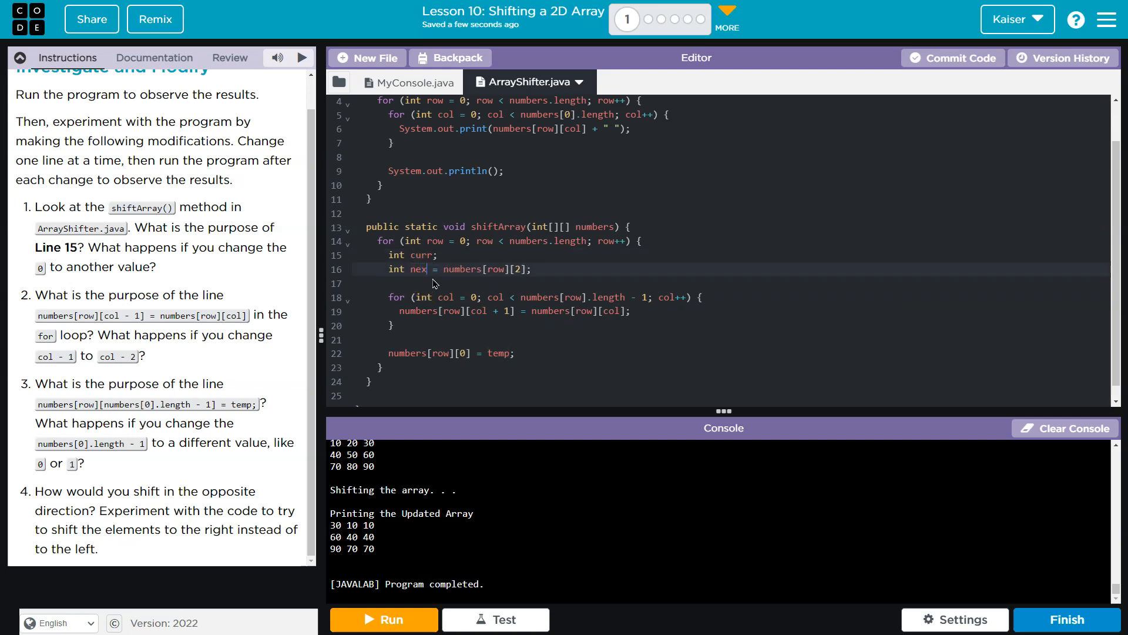
text(temp)
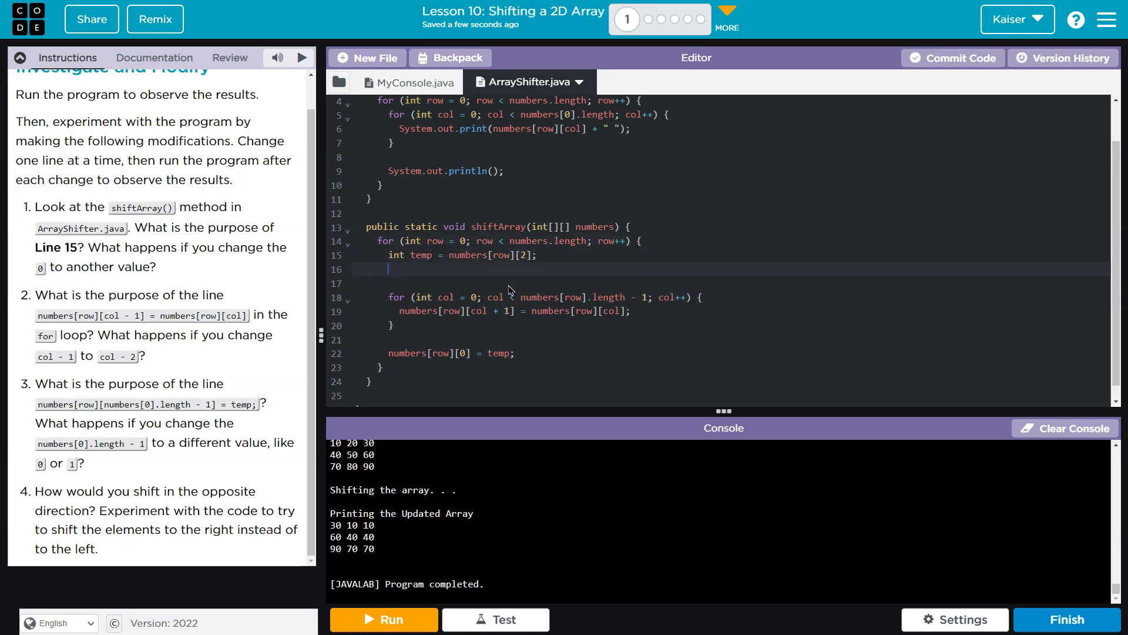
text(int curr;)
text(int next =)
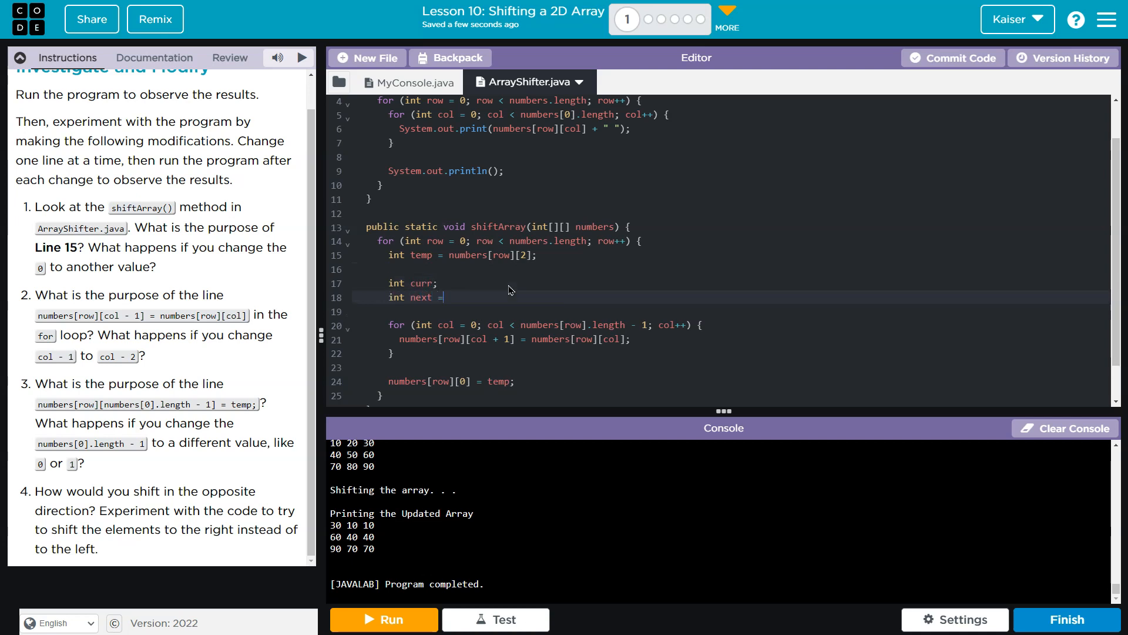
text(number)
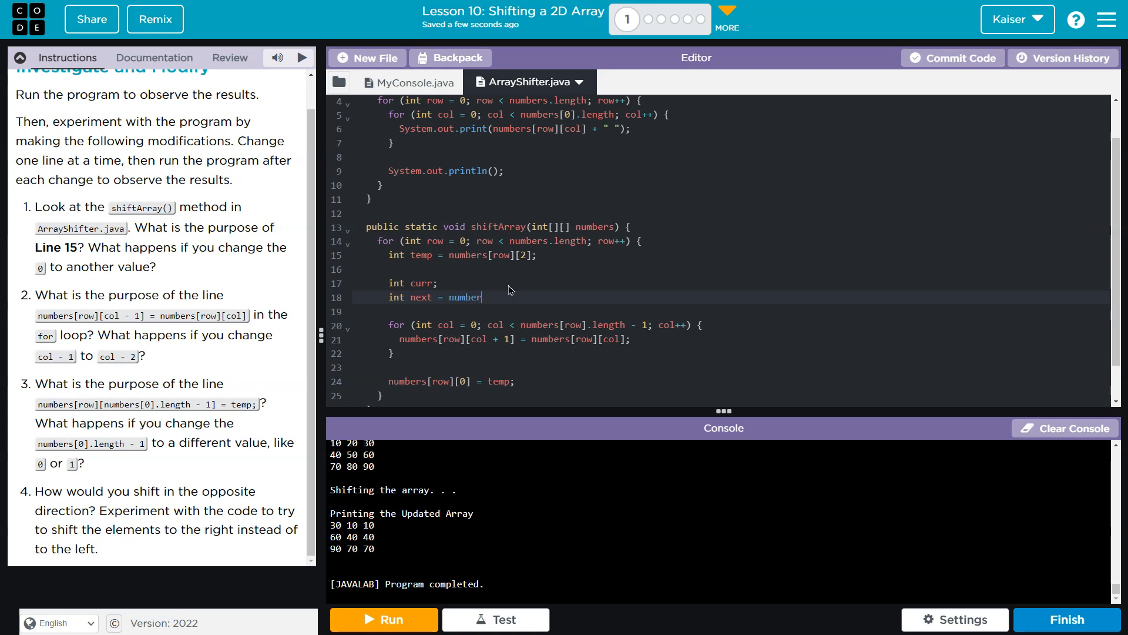
text([])
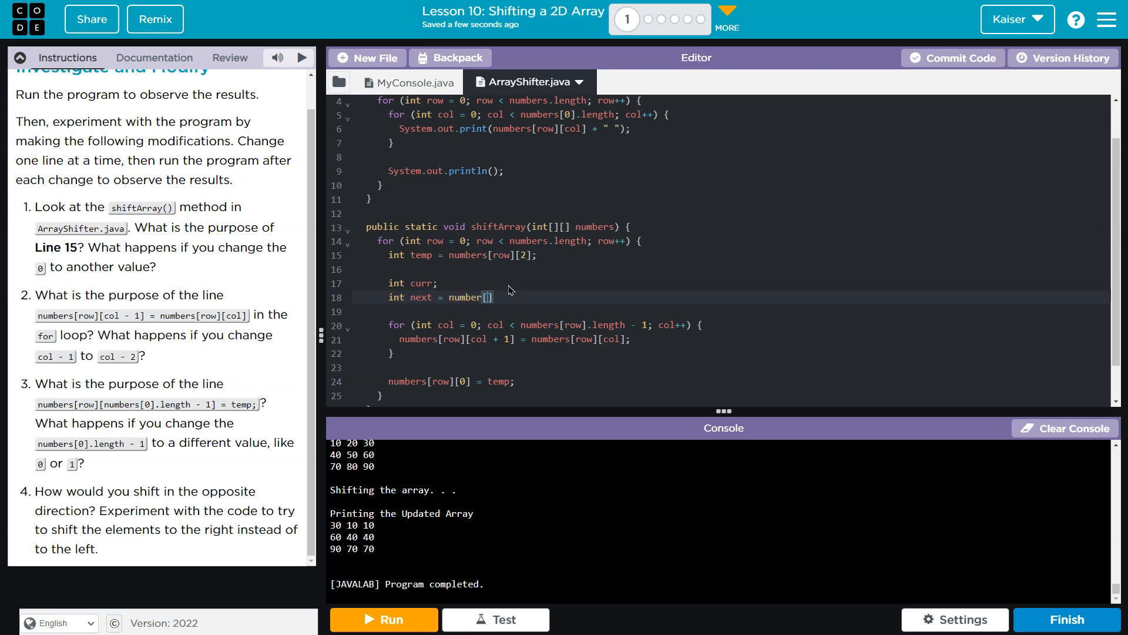
text(row)
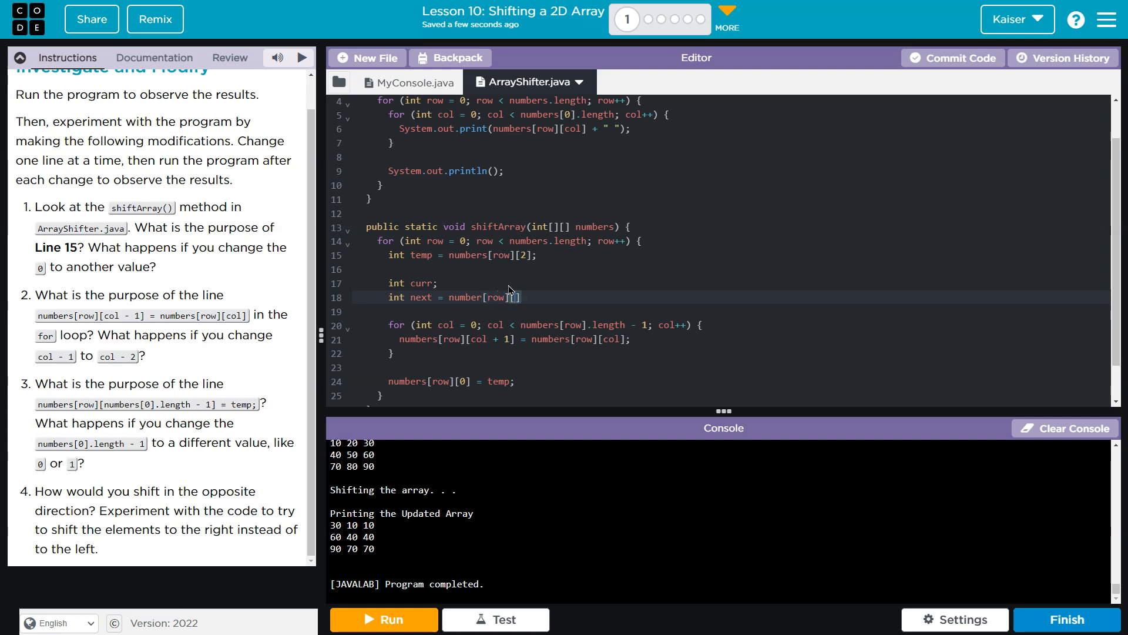
text(0)
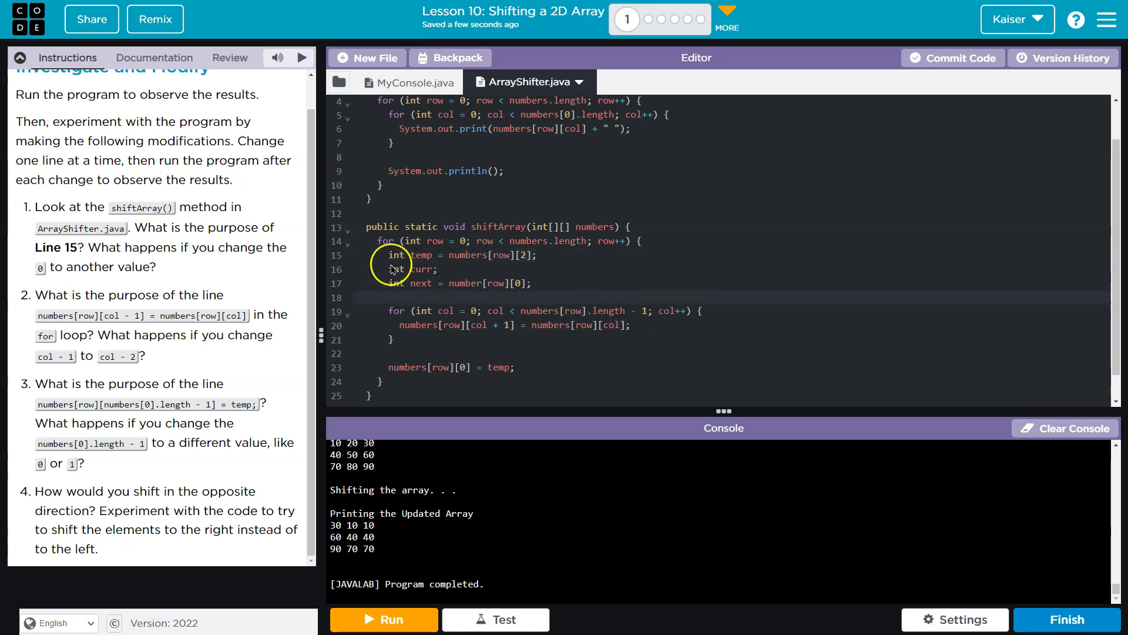
click(424, 283)
text(curr =)
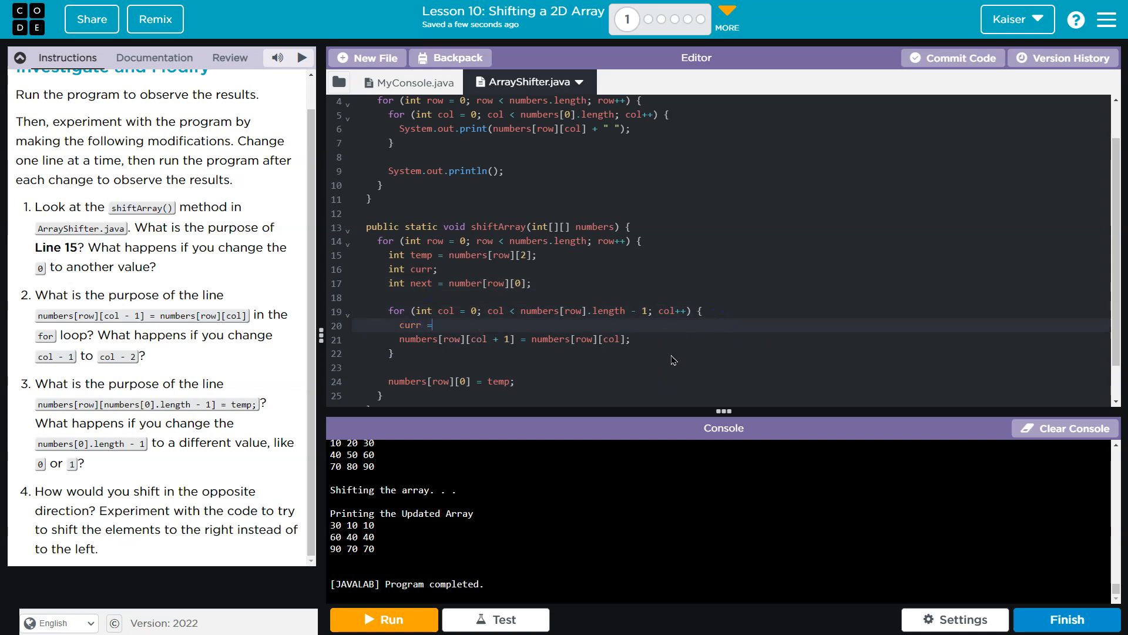
- Write curr = next; next = numbers[row][col + 1]; and assign curr into numbers[row][col + 1]
click(435, 325)
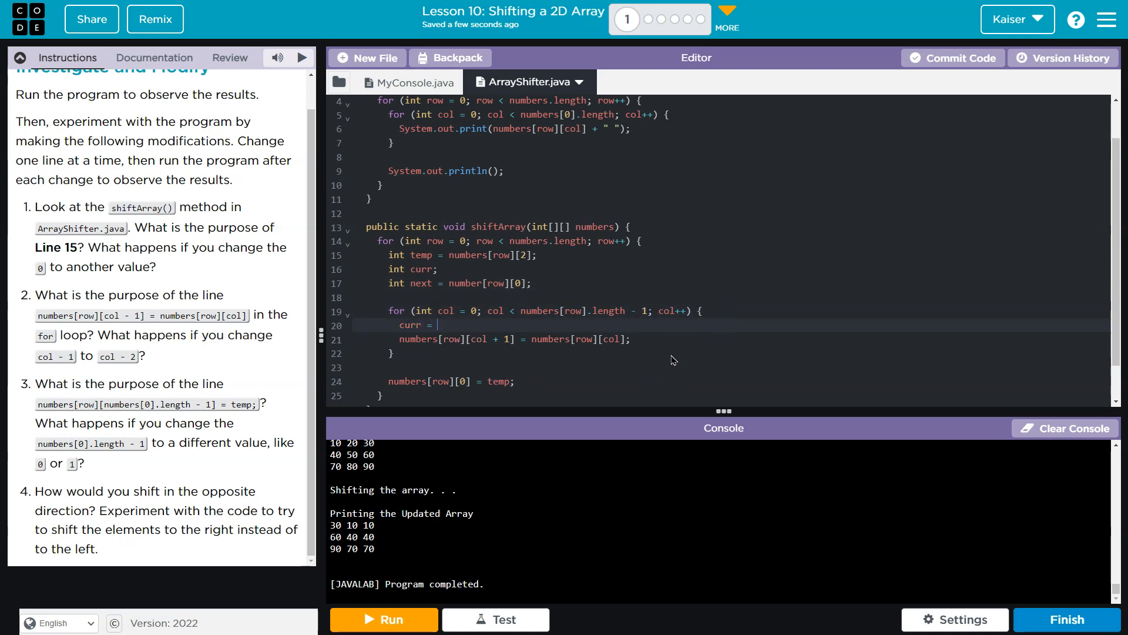
text(next;)
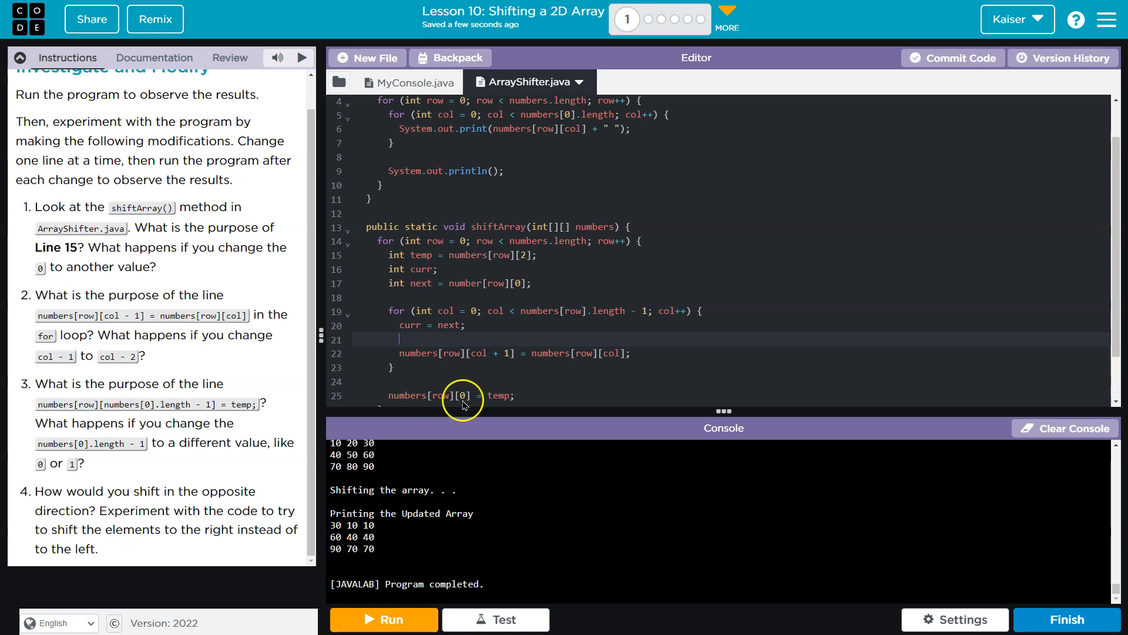
text(next = numbers[row][col + 1];)
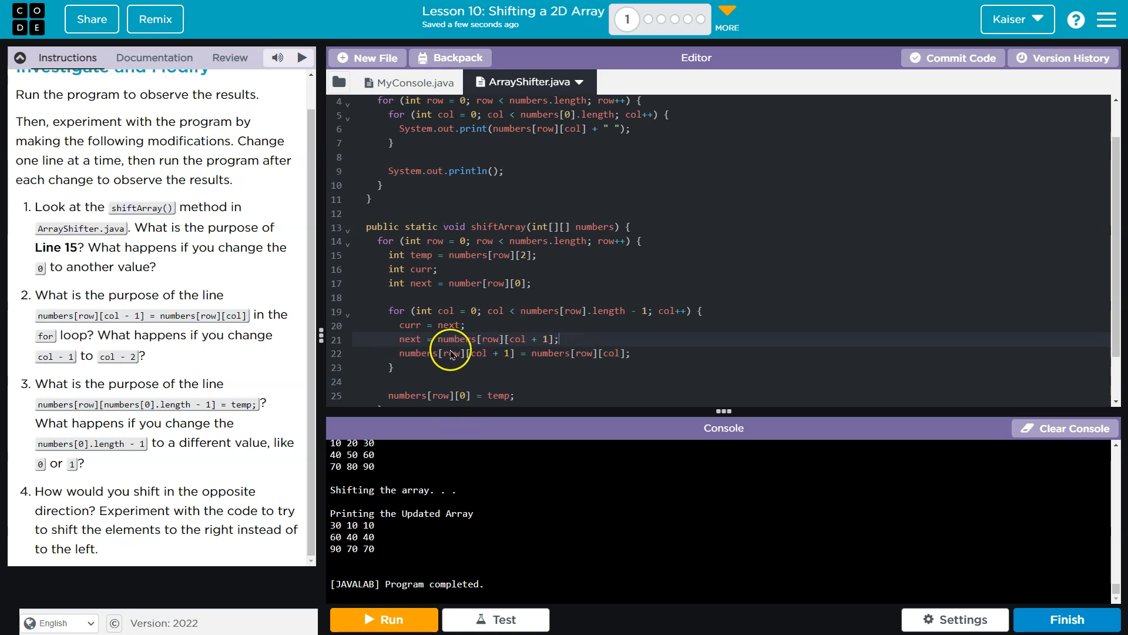
double_click(409, 338)
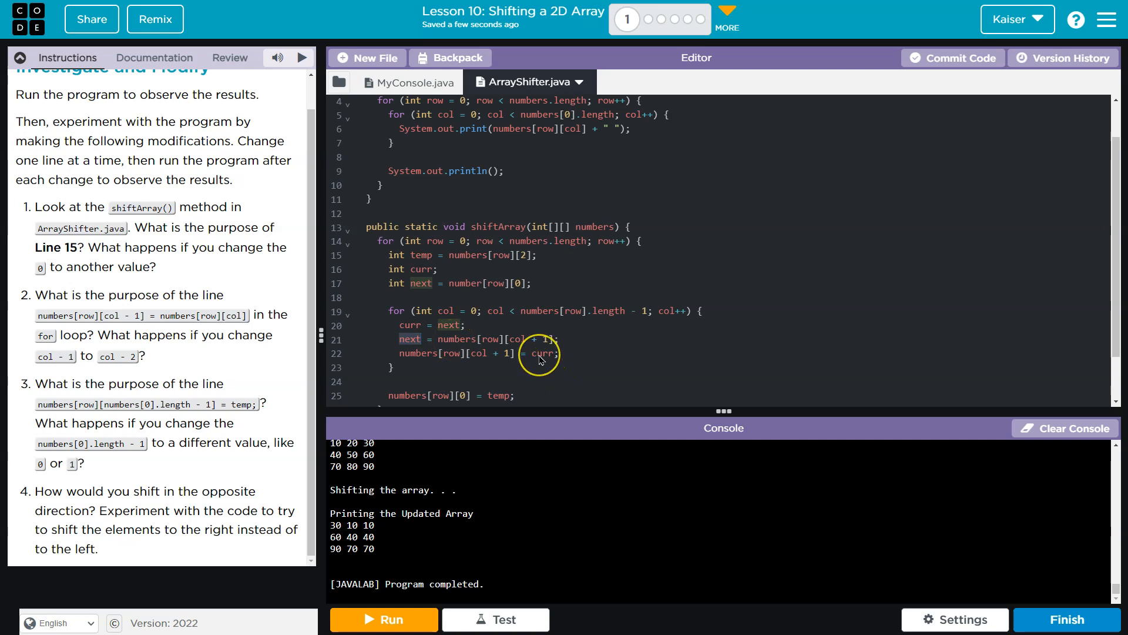
mouse_move(487, 325)
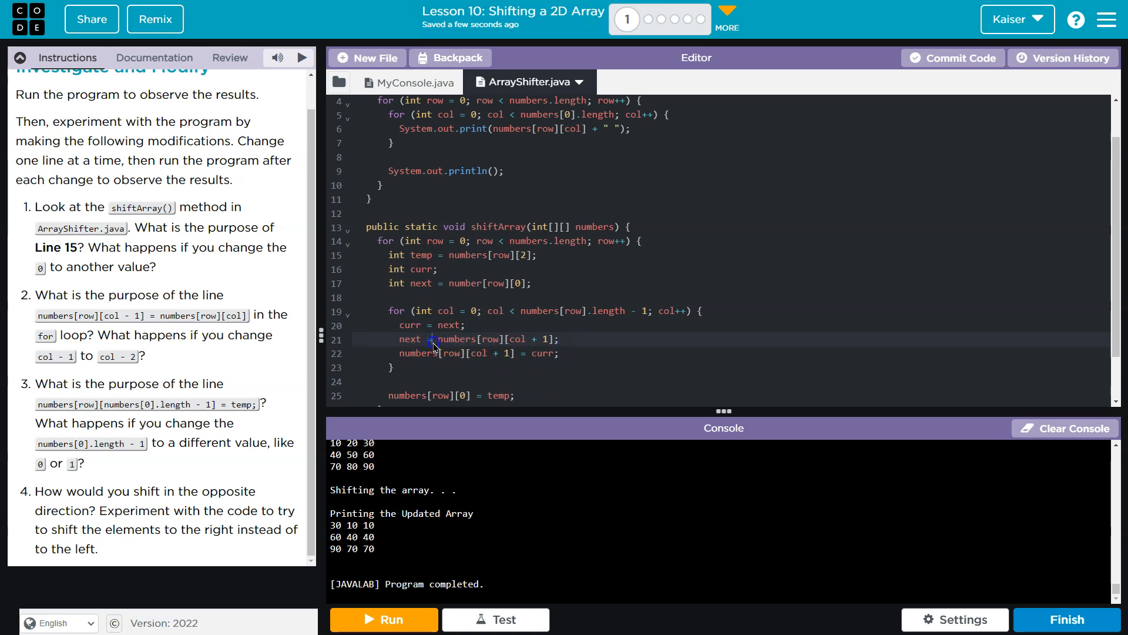
double_click(409, 324)
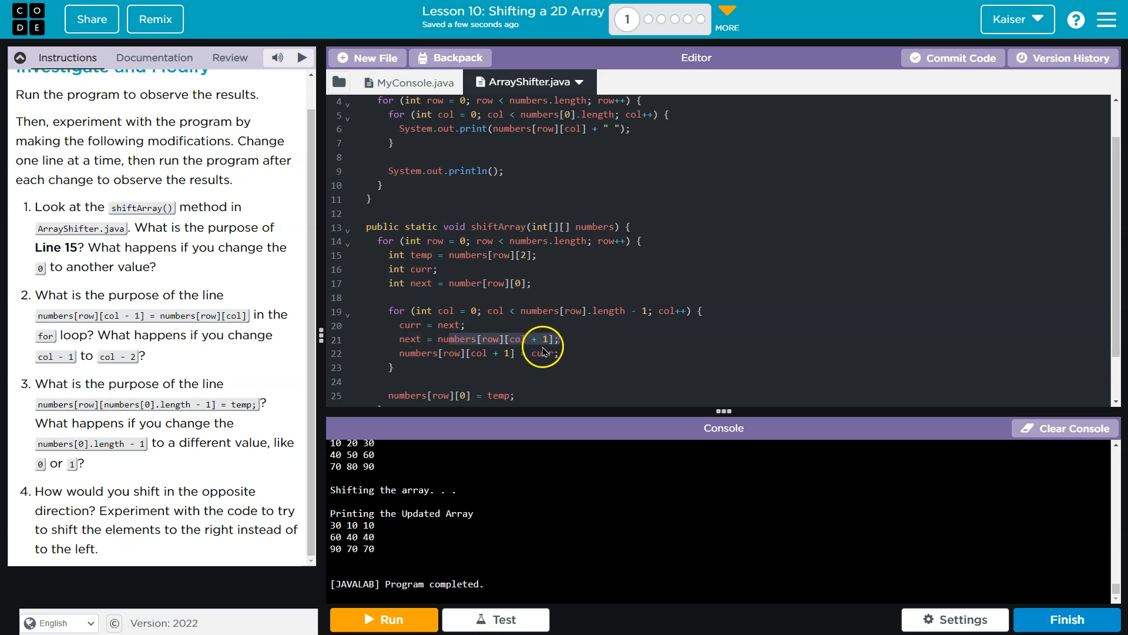
click(403, 339)
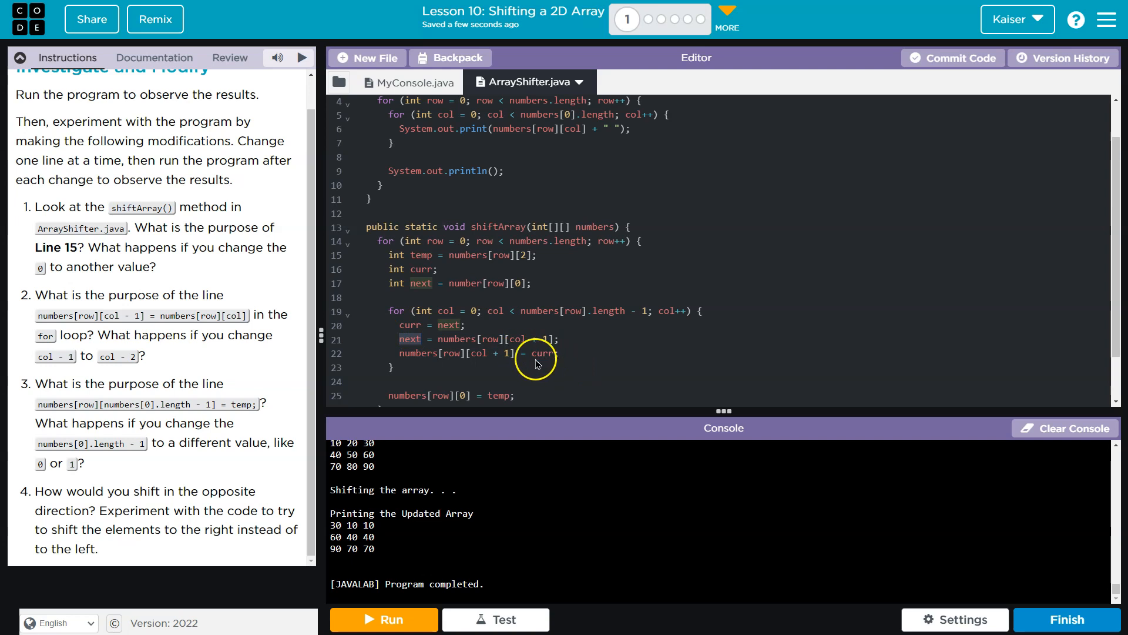
scroll(down, 3)
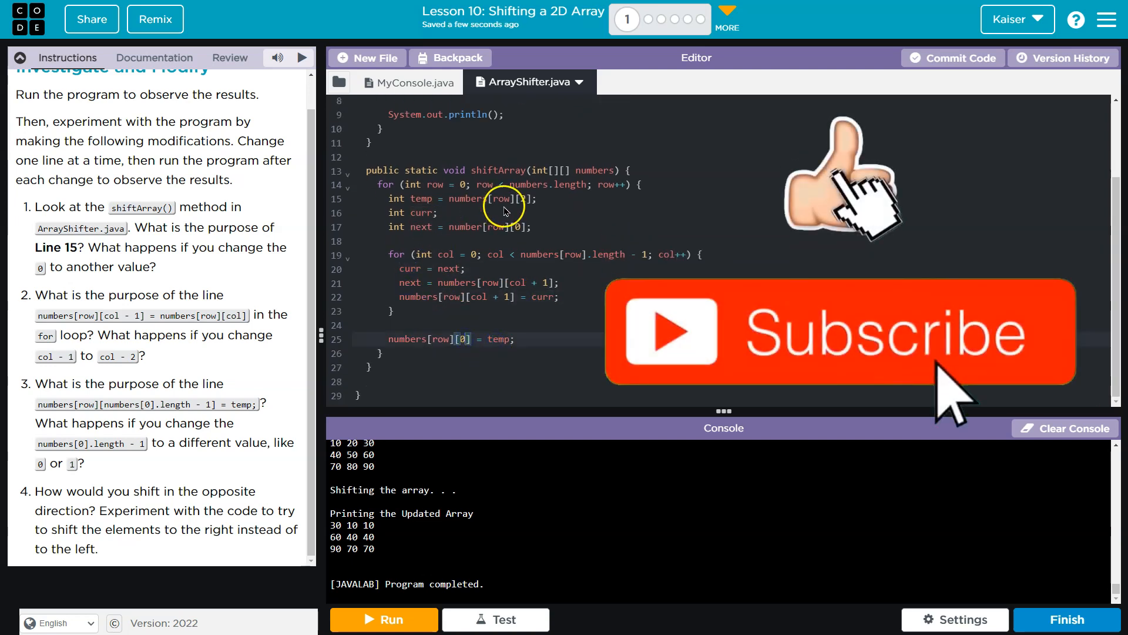
- Correct number to numbers on line 17 and run, printing 30 10 20 / 60 40 50 / 90 70 80
click(383, 620)
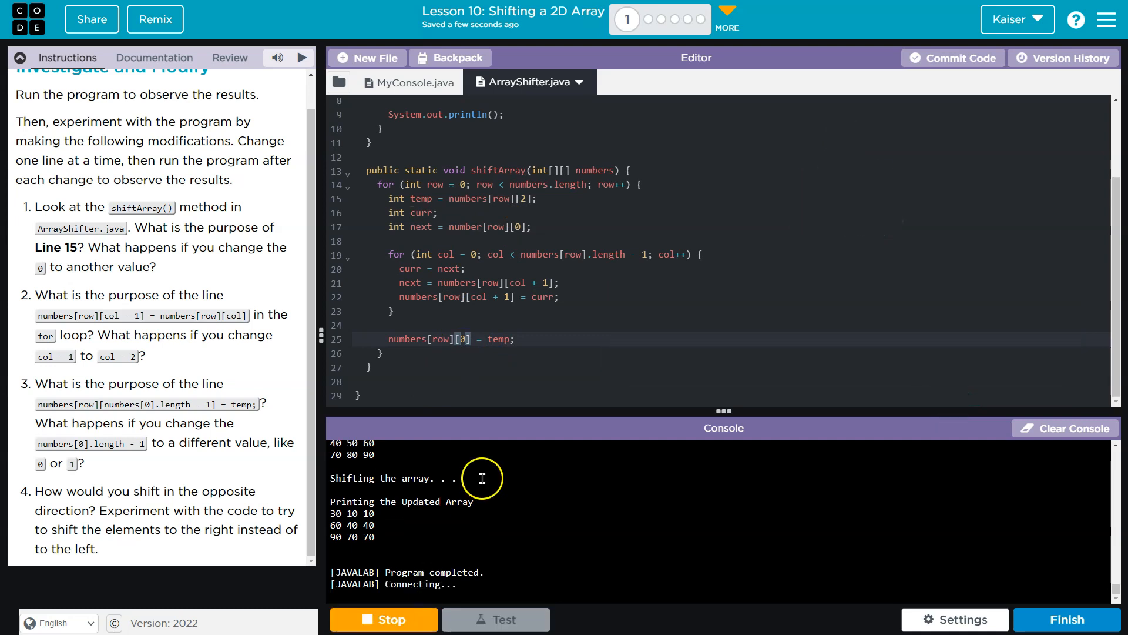
click(383, 619)
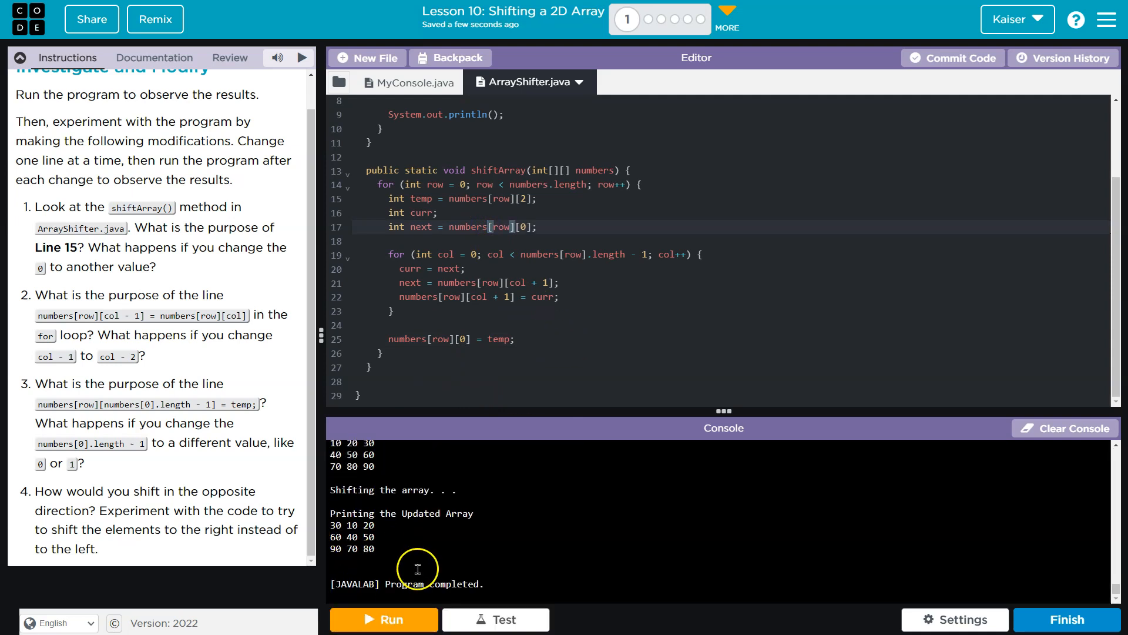
mouse_move(506, 371)
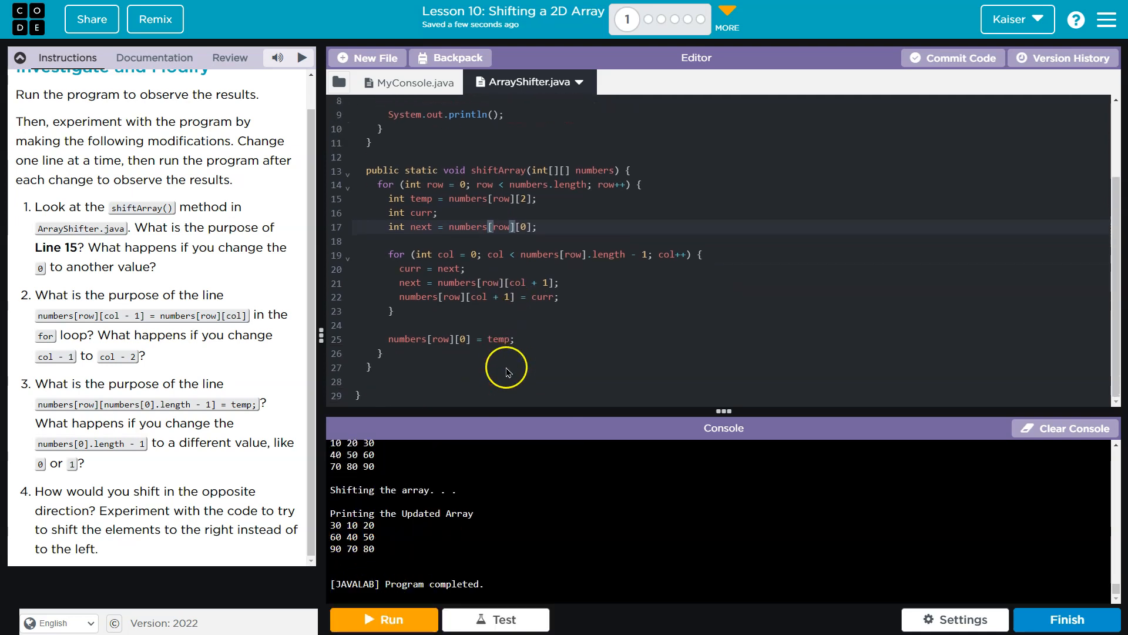